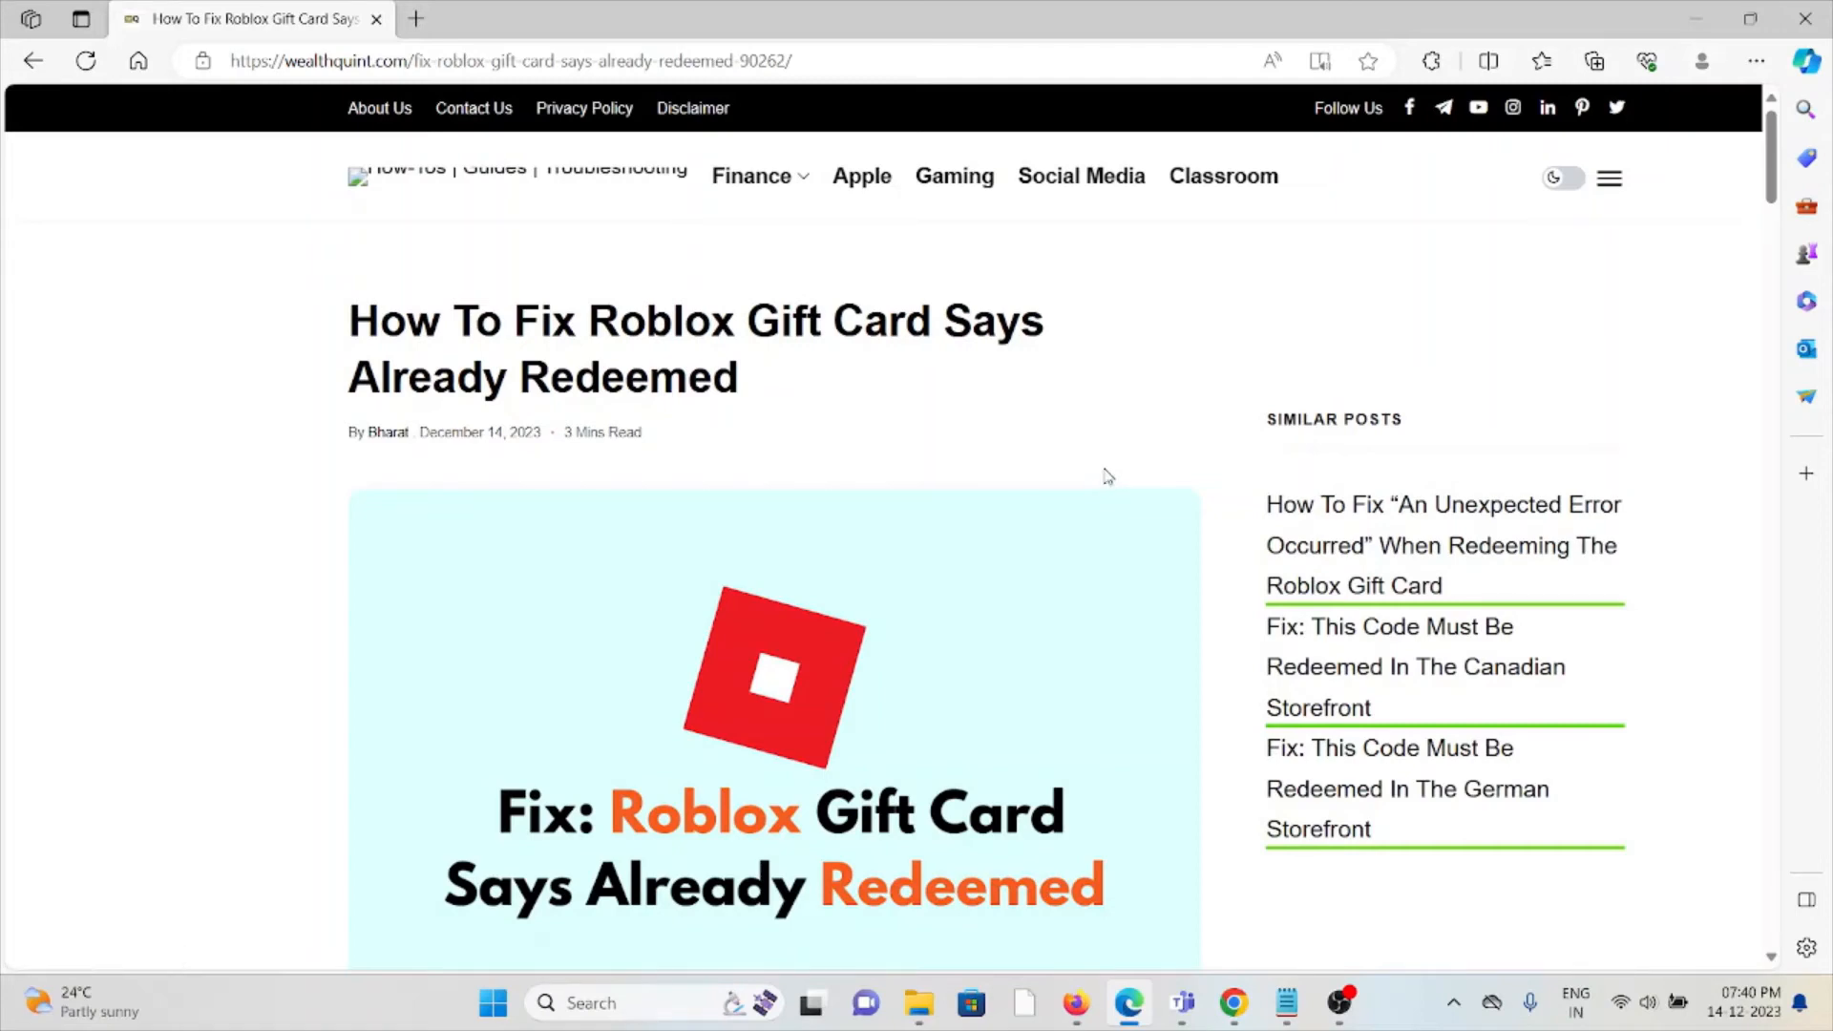
scroll("down", 3)
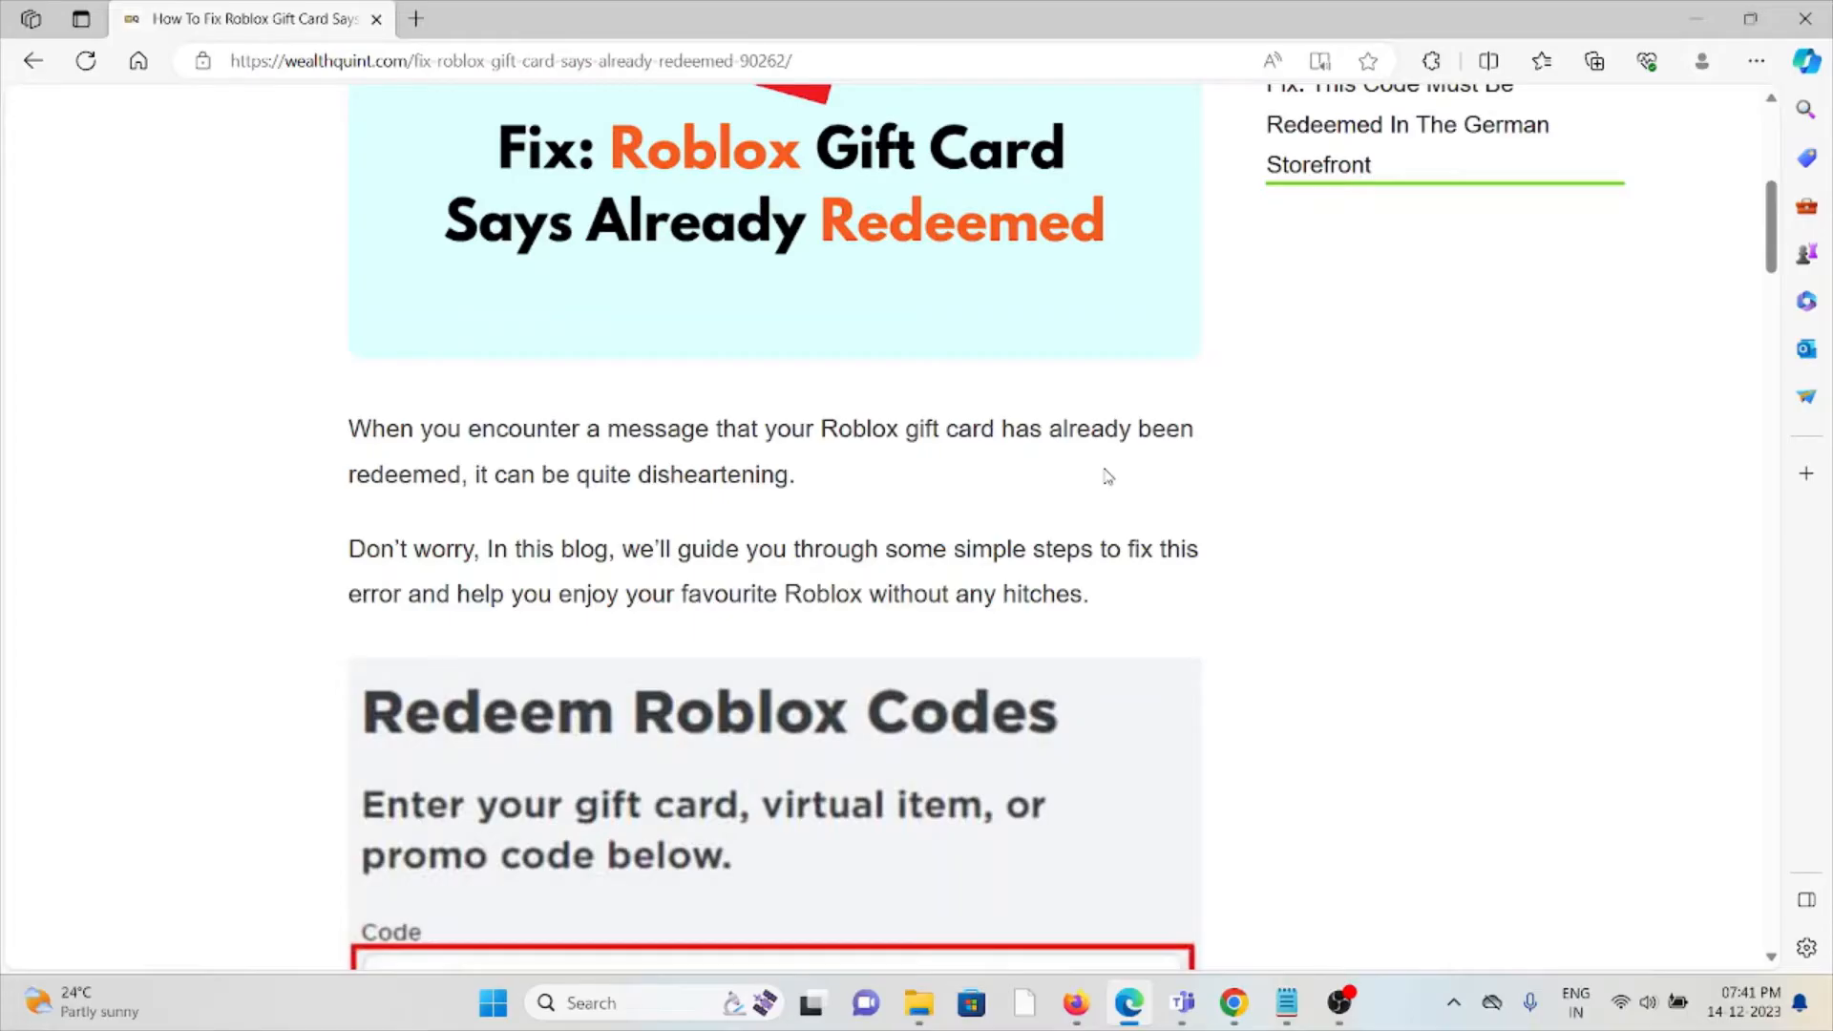
mouse_move(1145, 468)
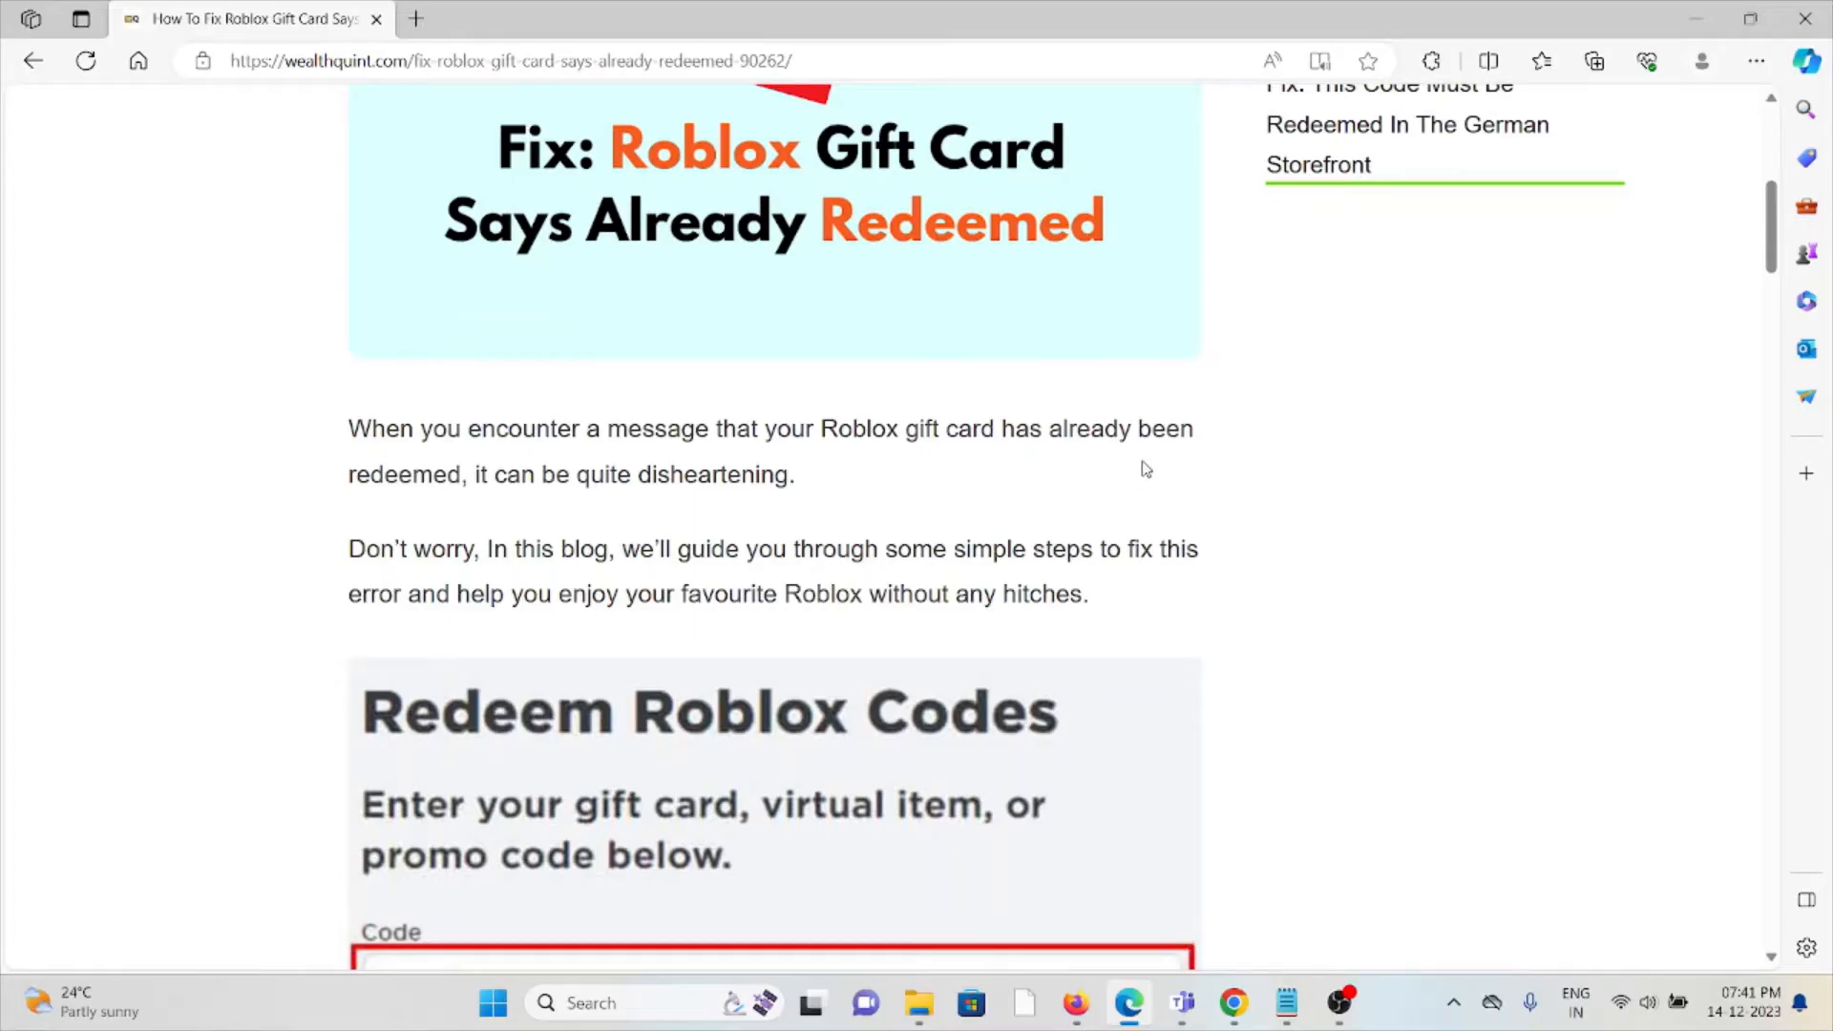
scroll("down", 3)
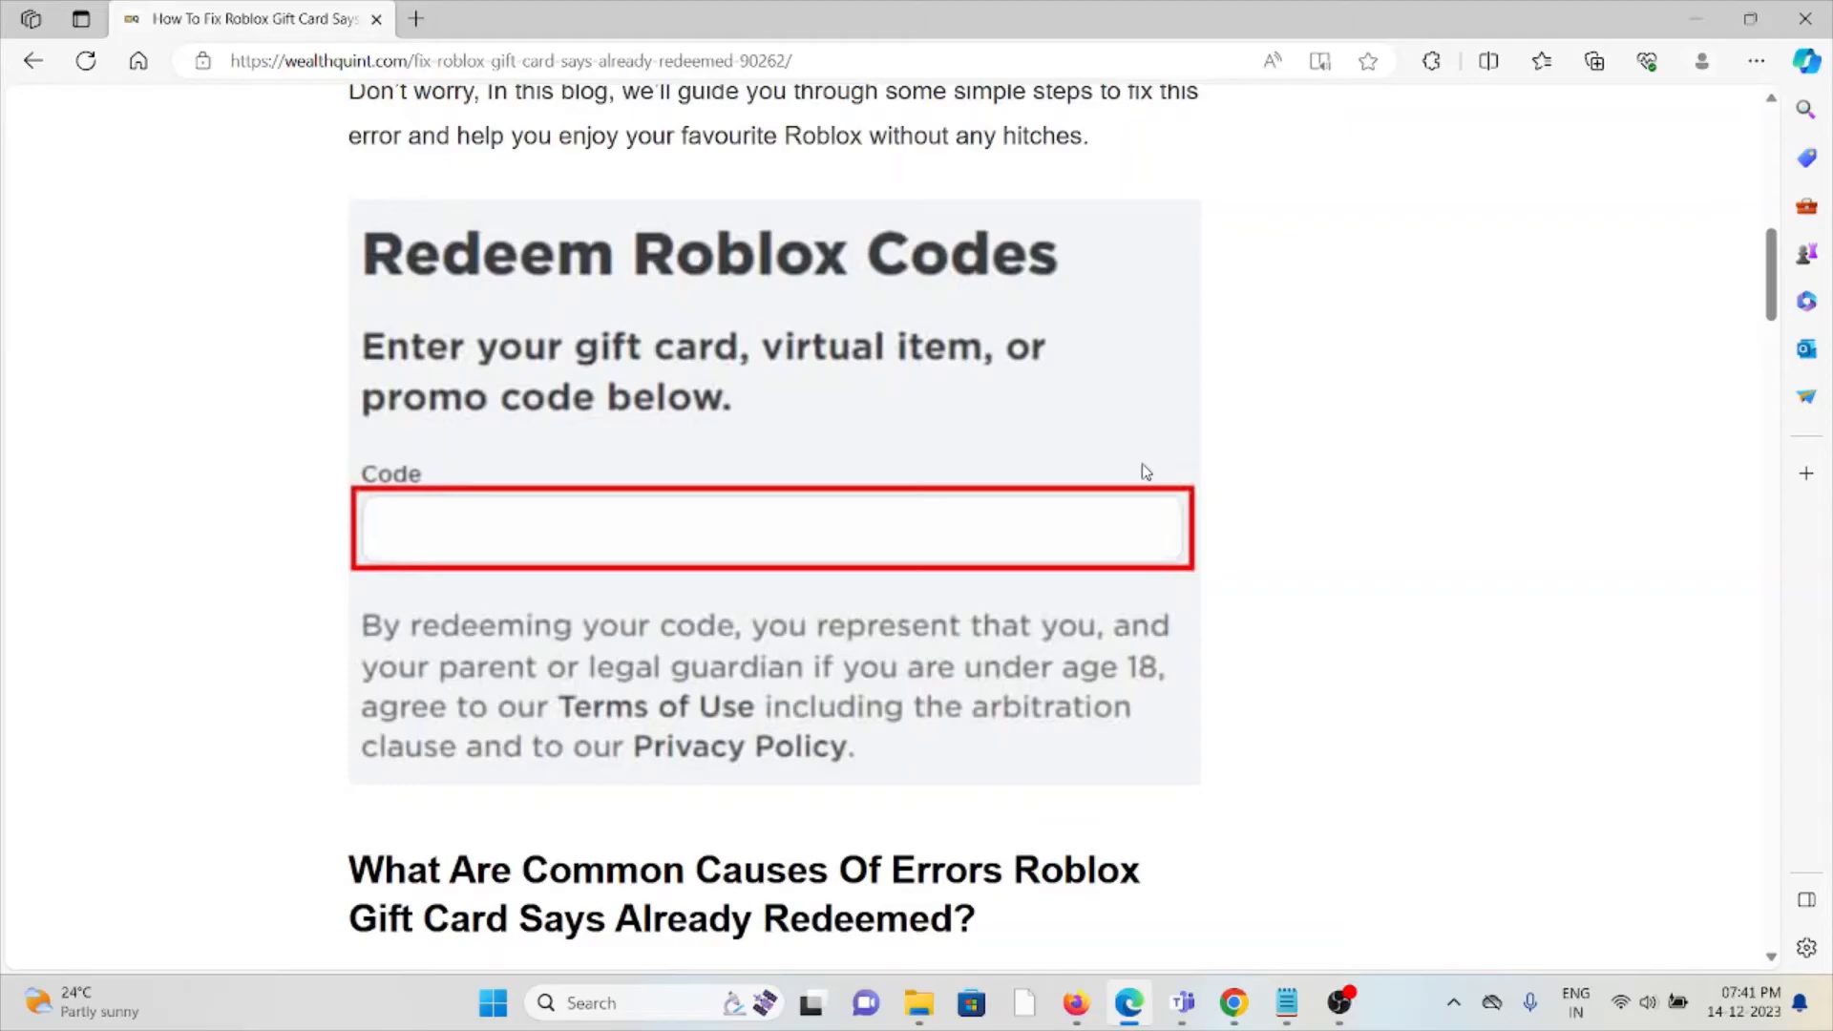
scroll("down", 3)
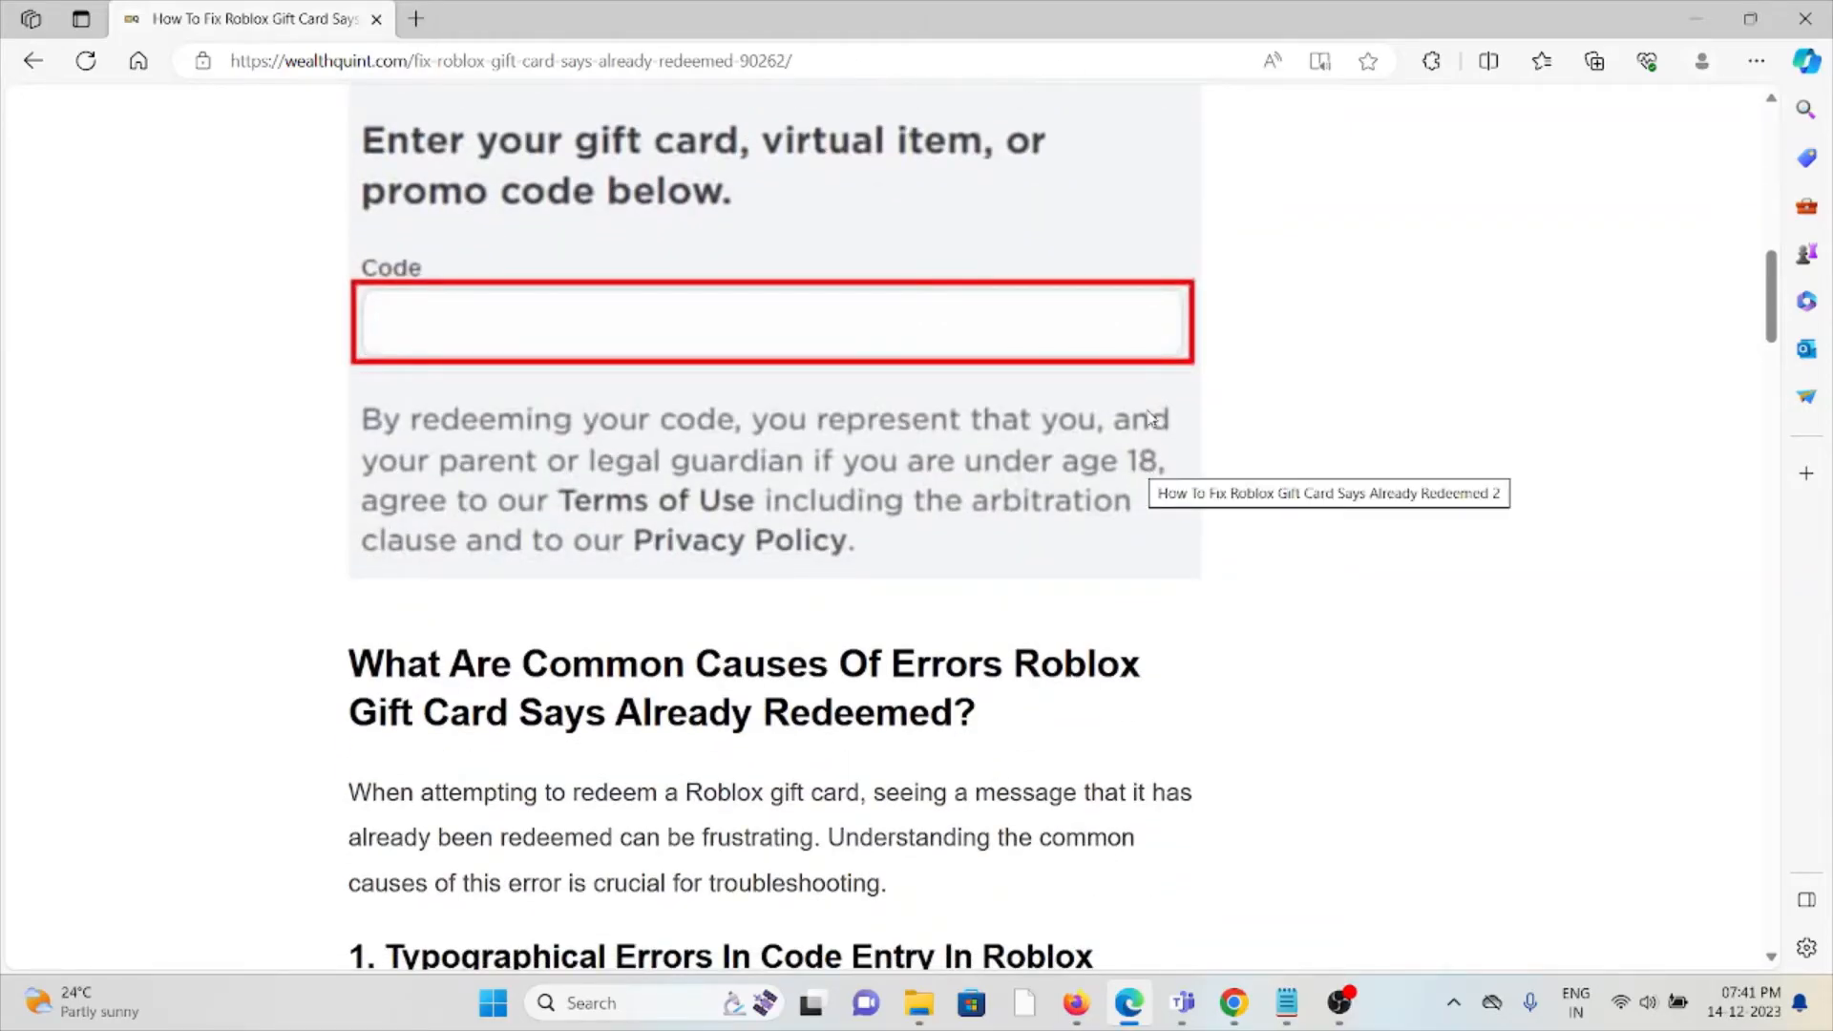
mouse_move(1120, 426)
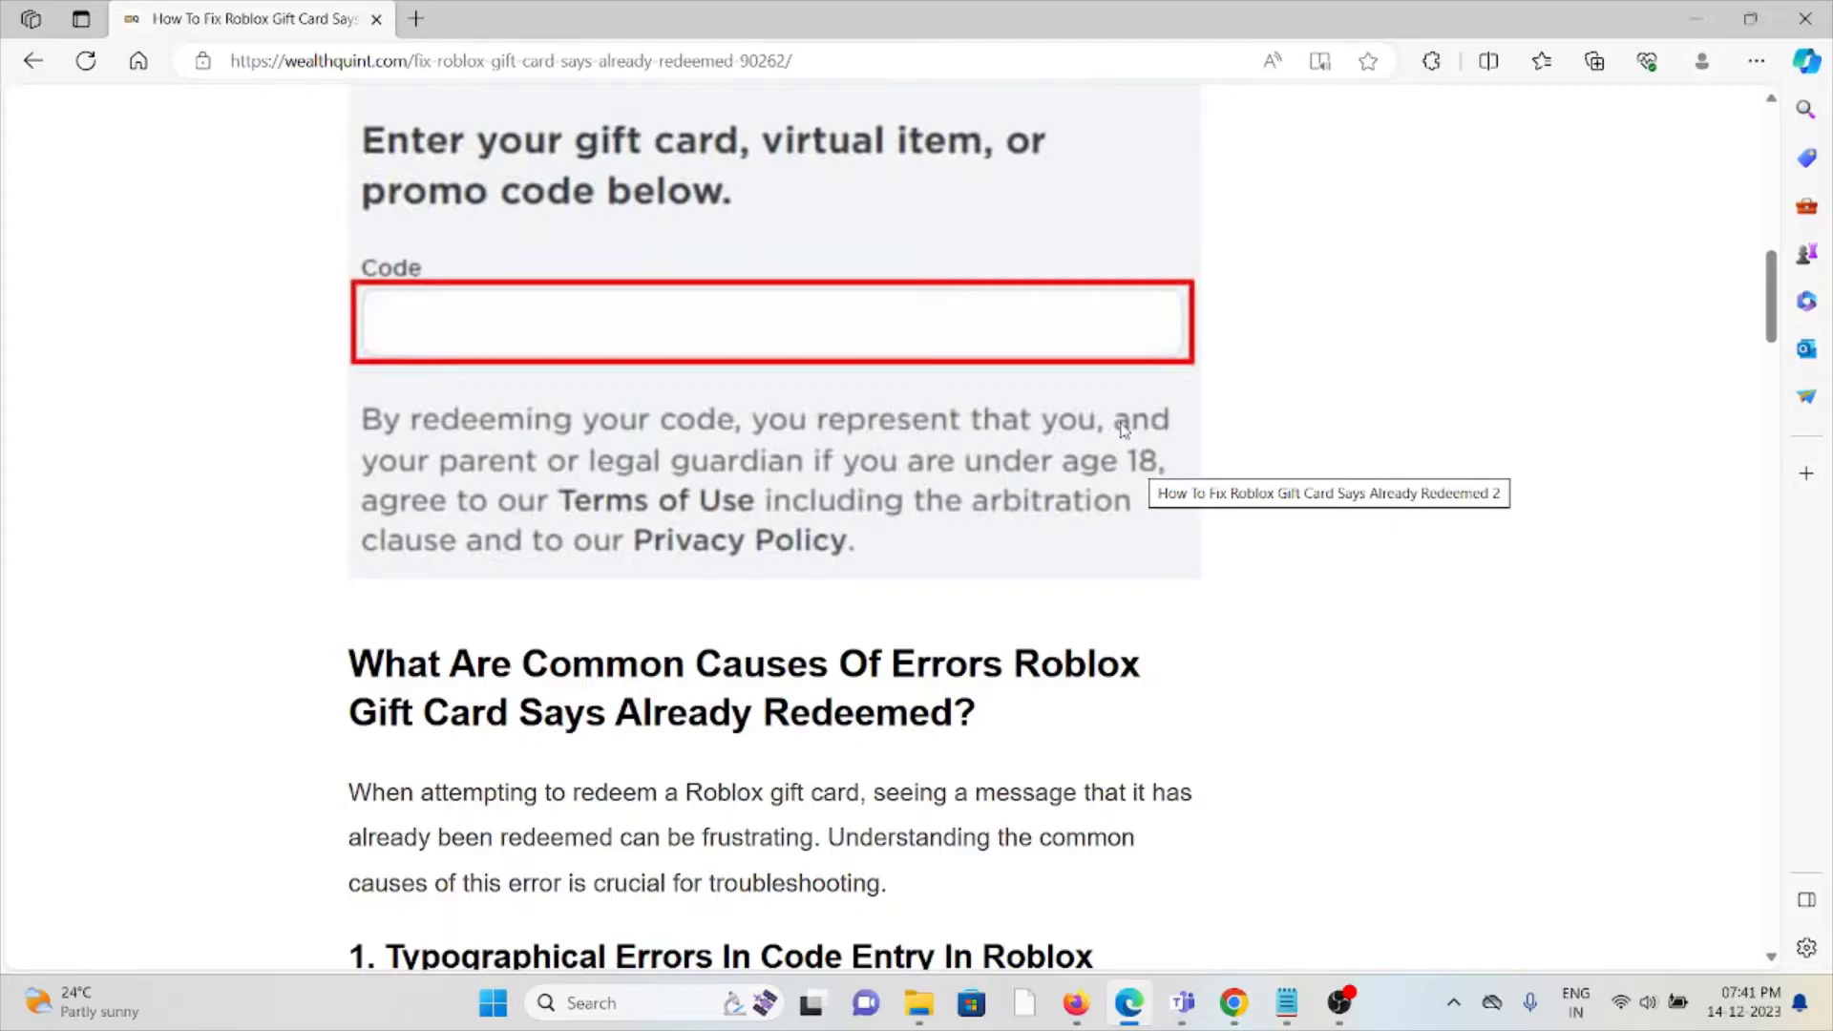
mouse_move(1146, 418)
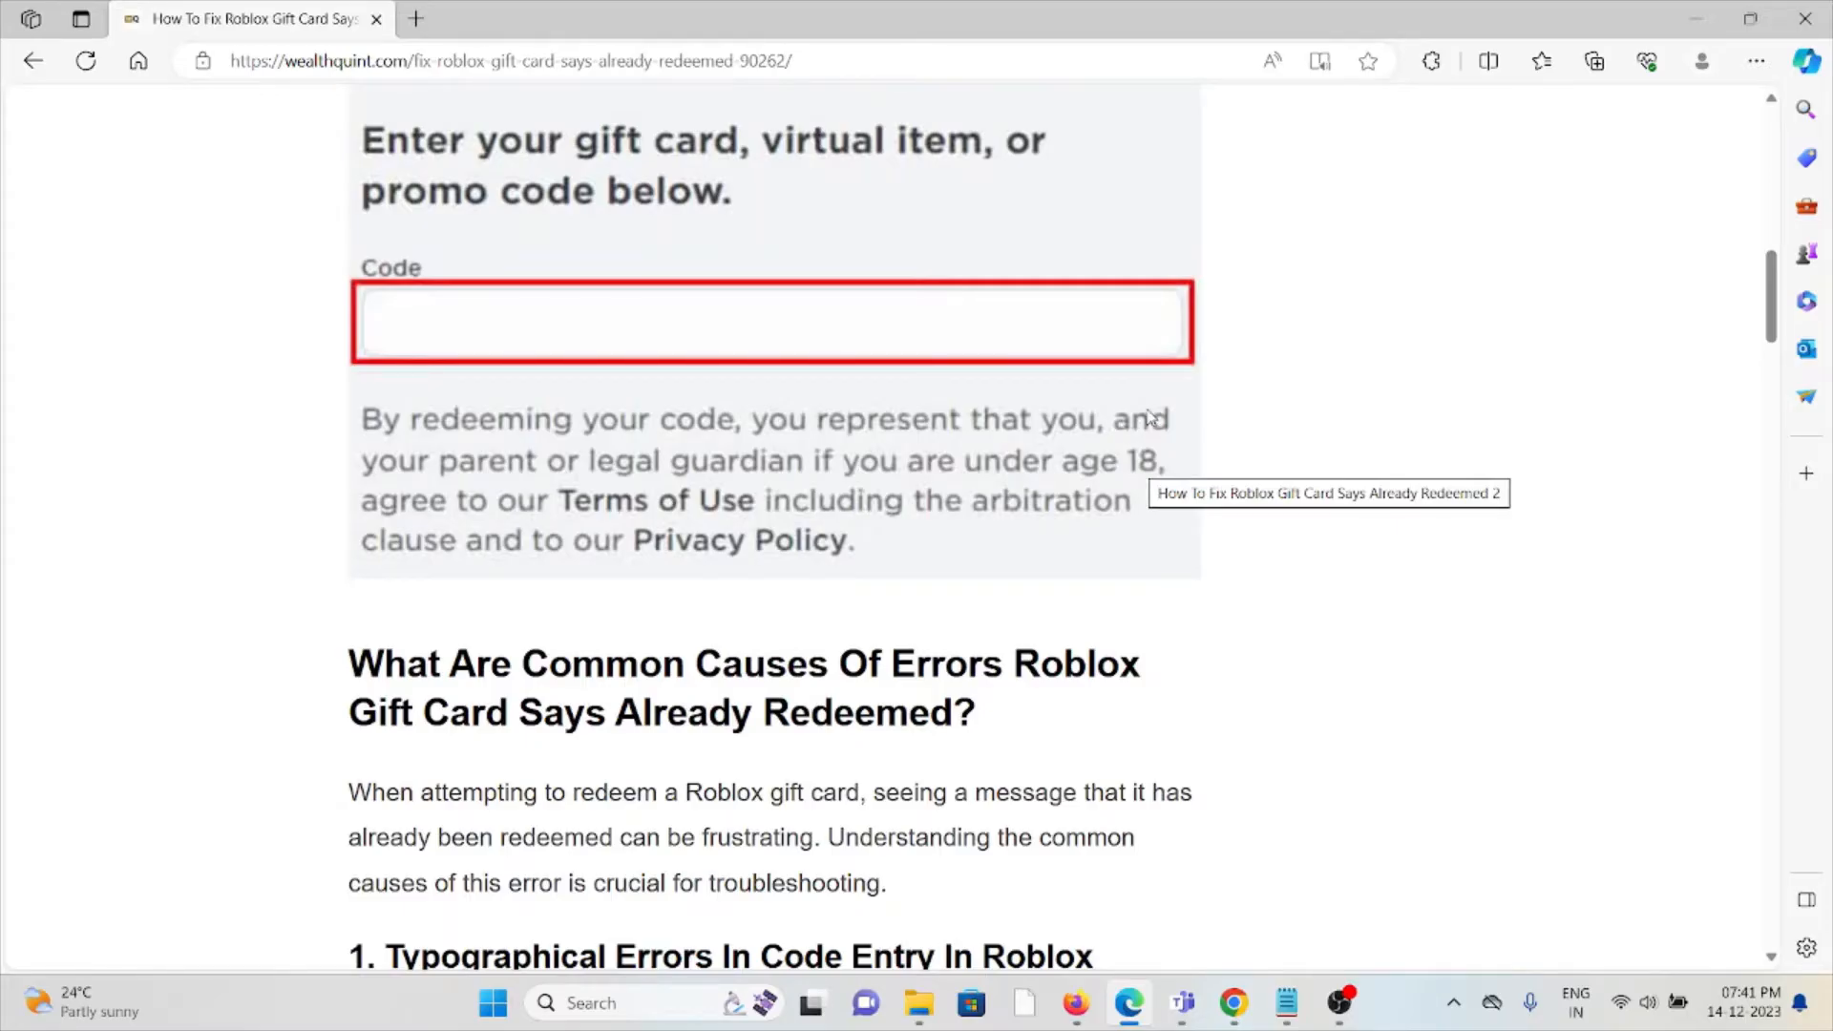
mouse_move(1236, 210)
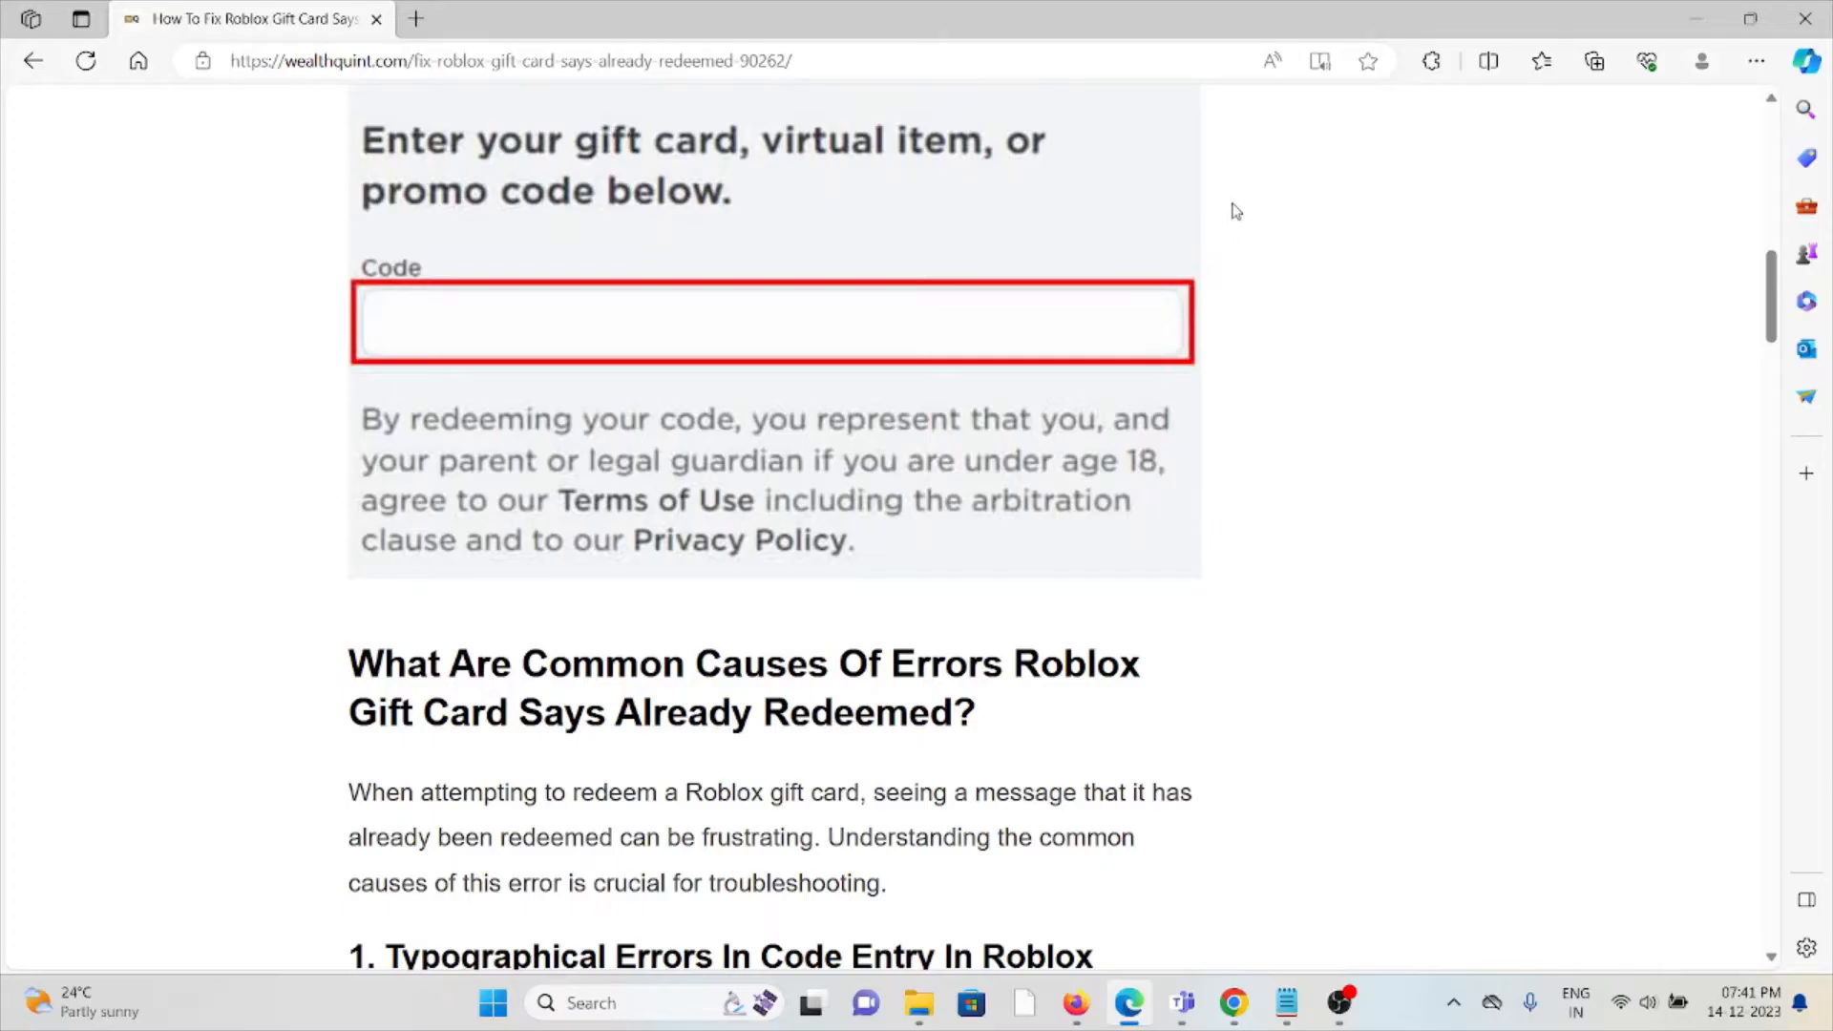
scroll("down", 3)
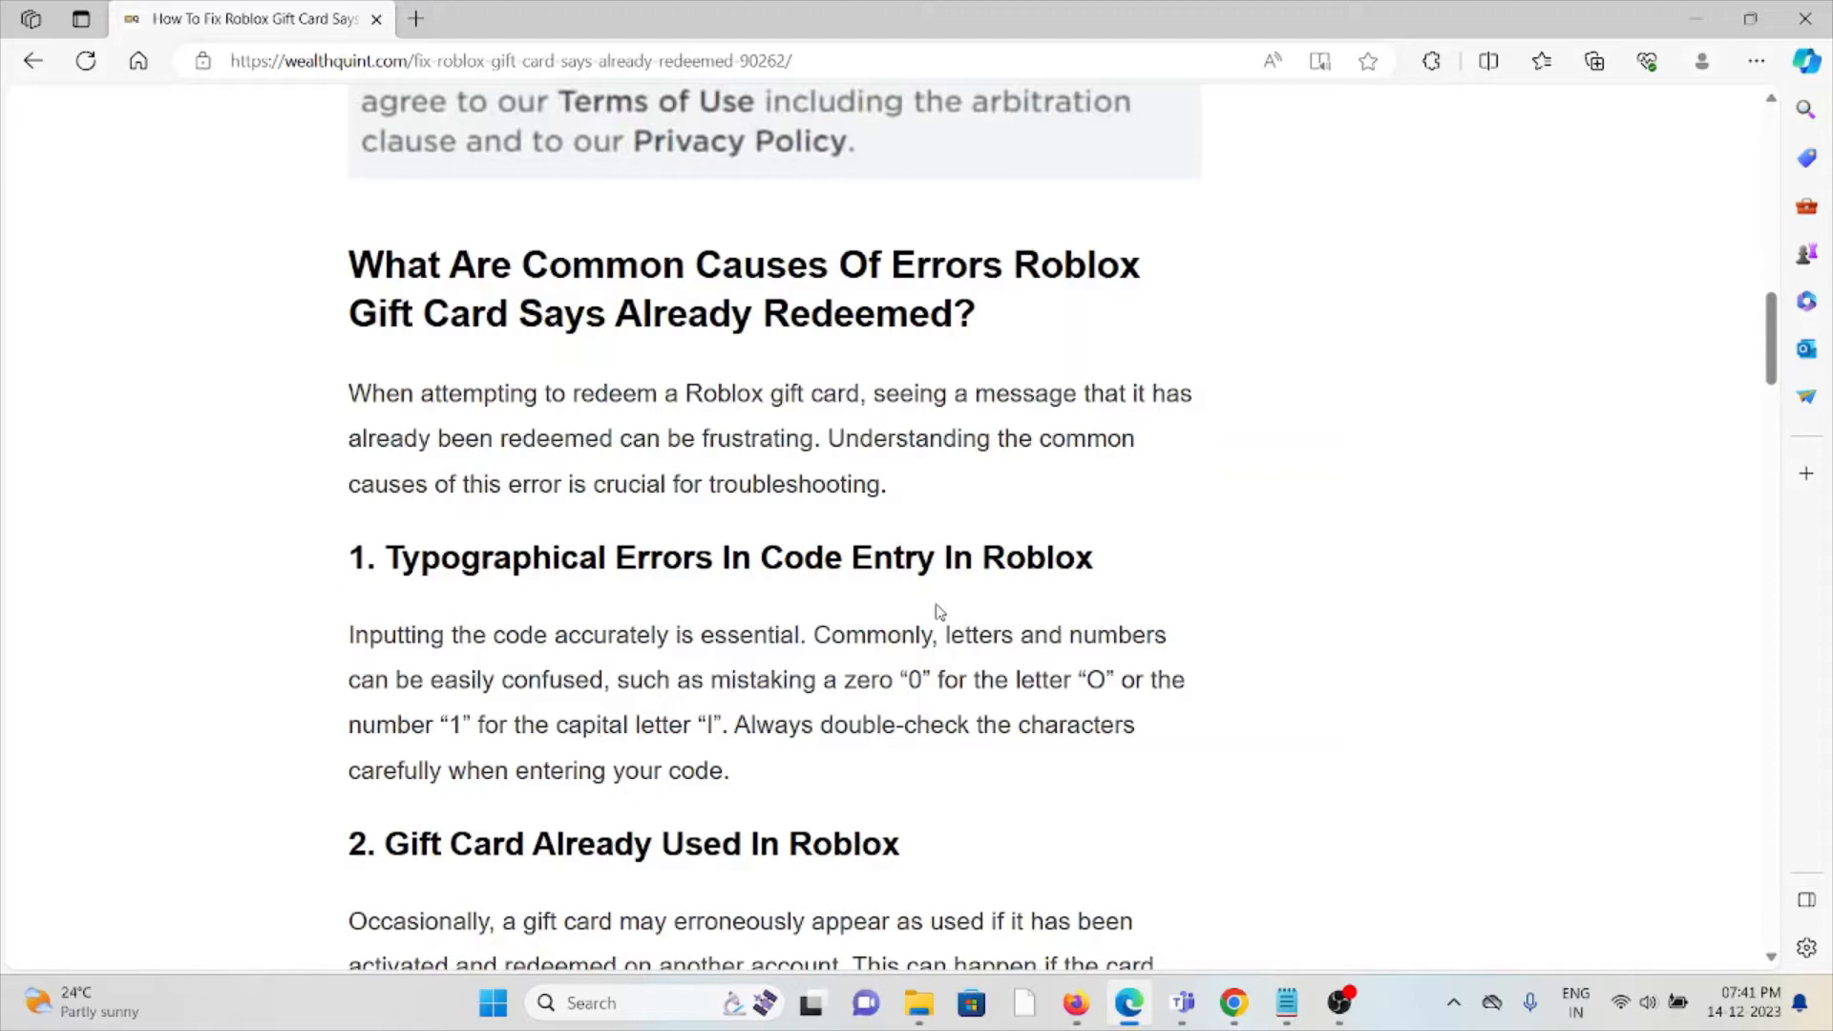
mouse_move(916, 628)
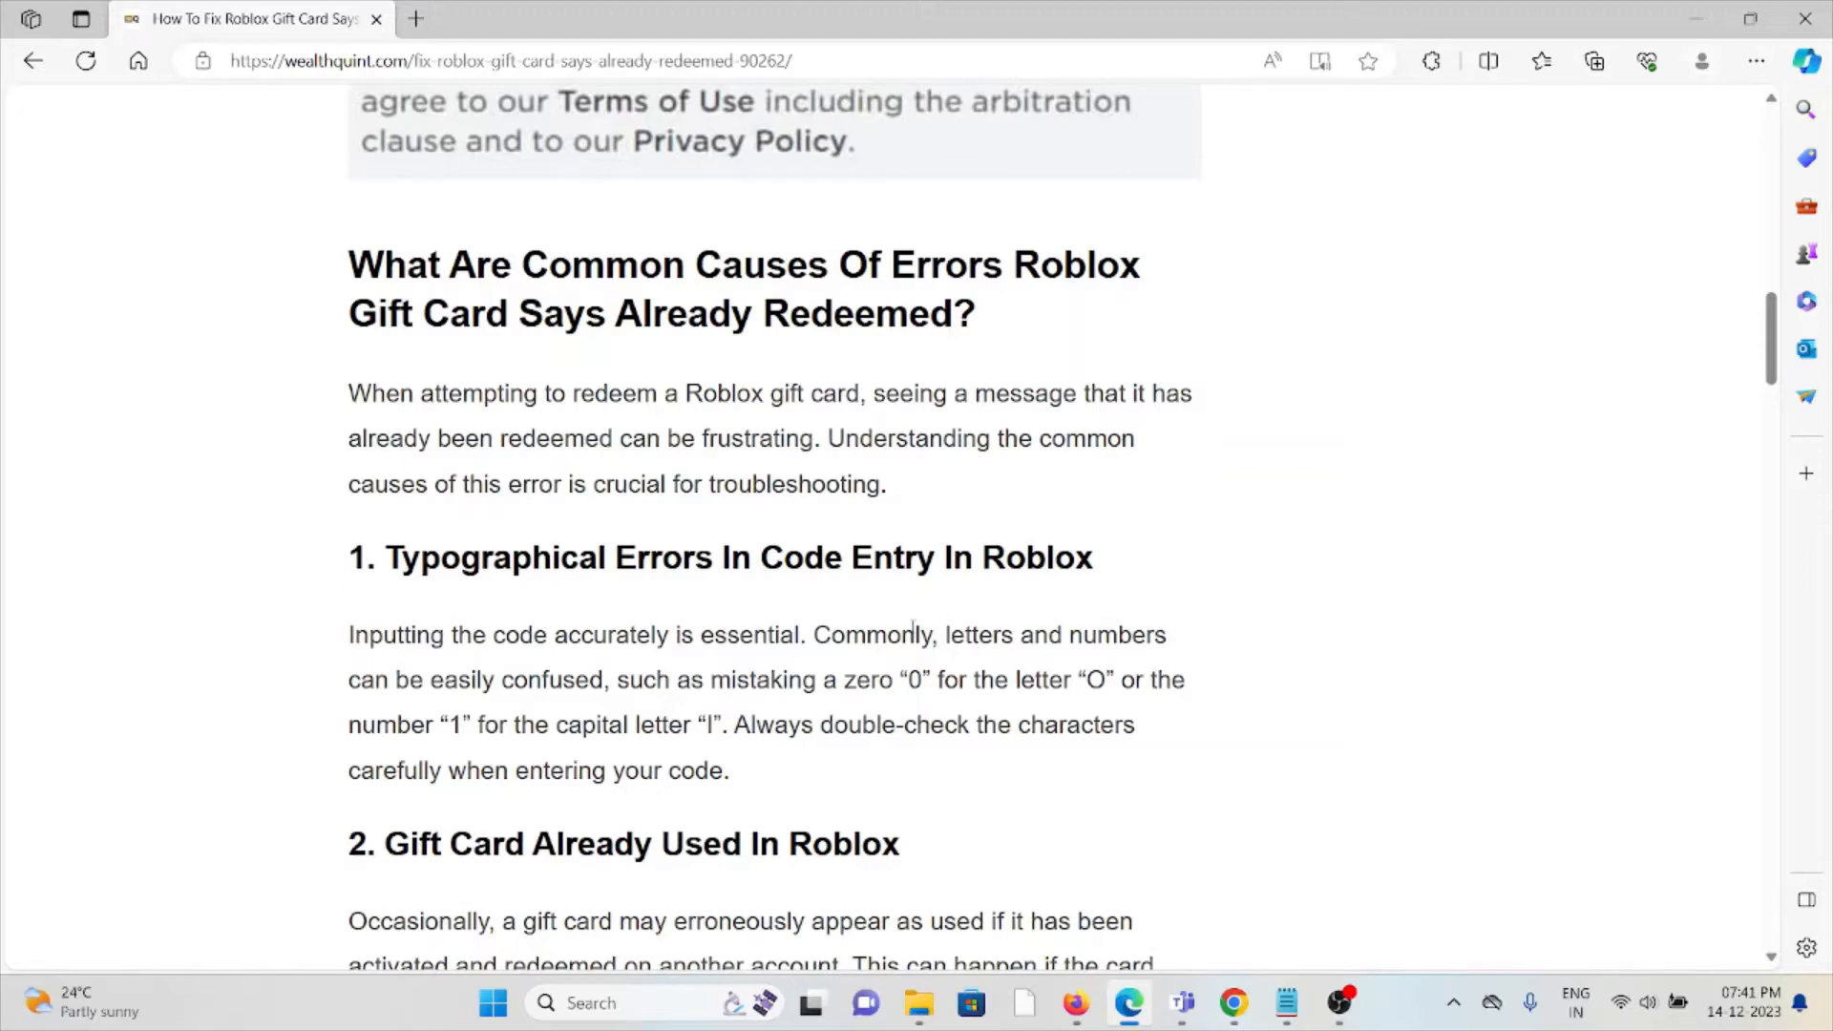
scroll("down", 3)
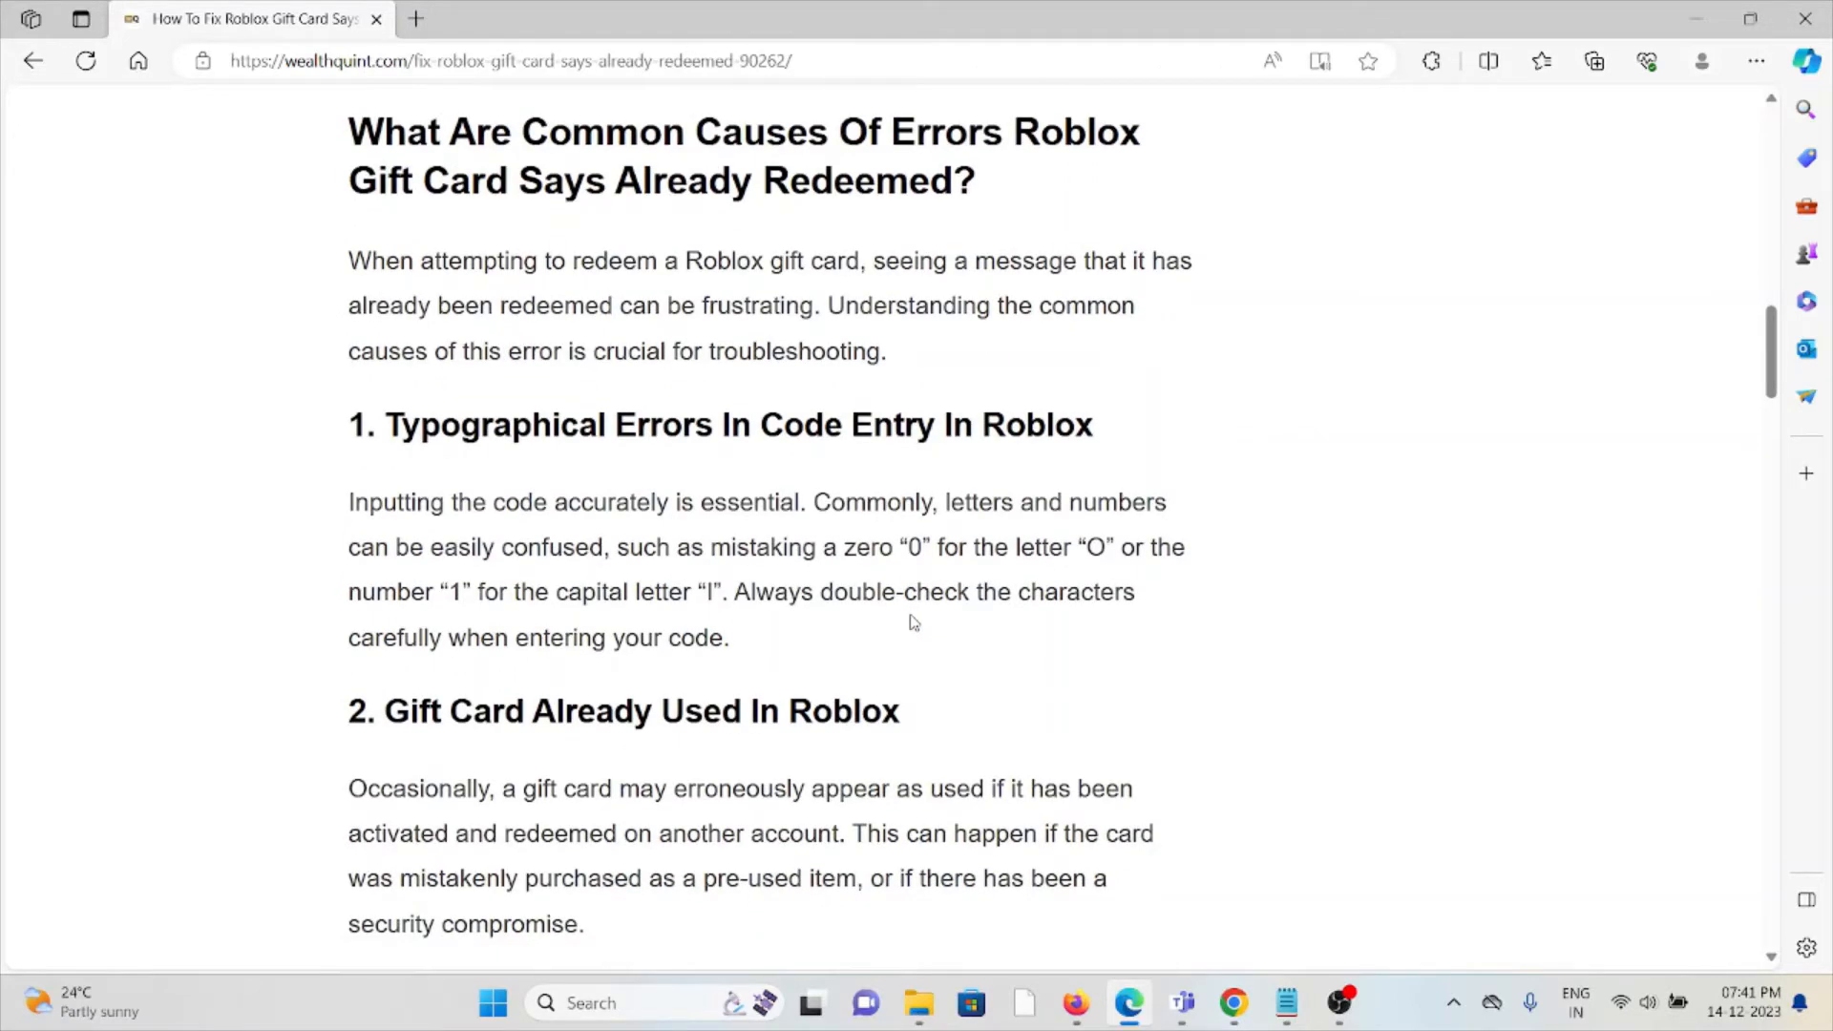
scroll("down", 3)
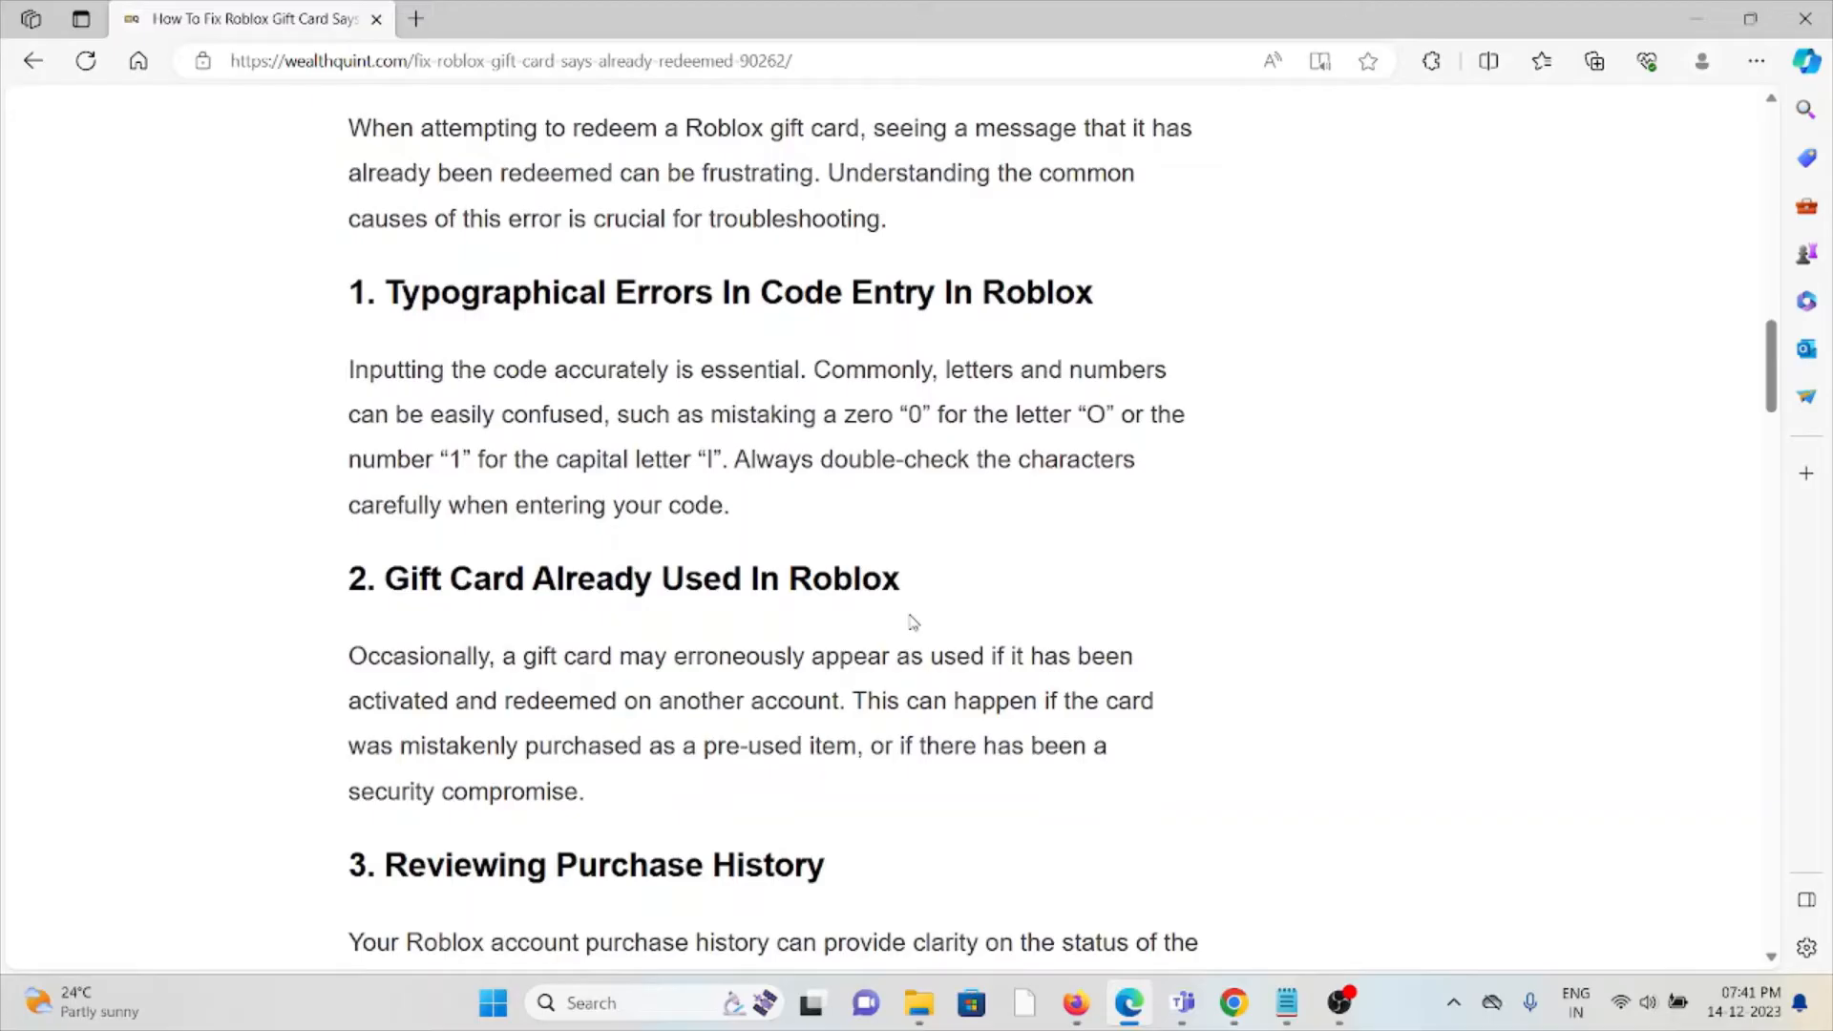
scroll("down", 3)
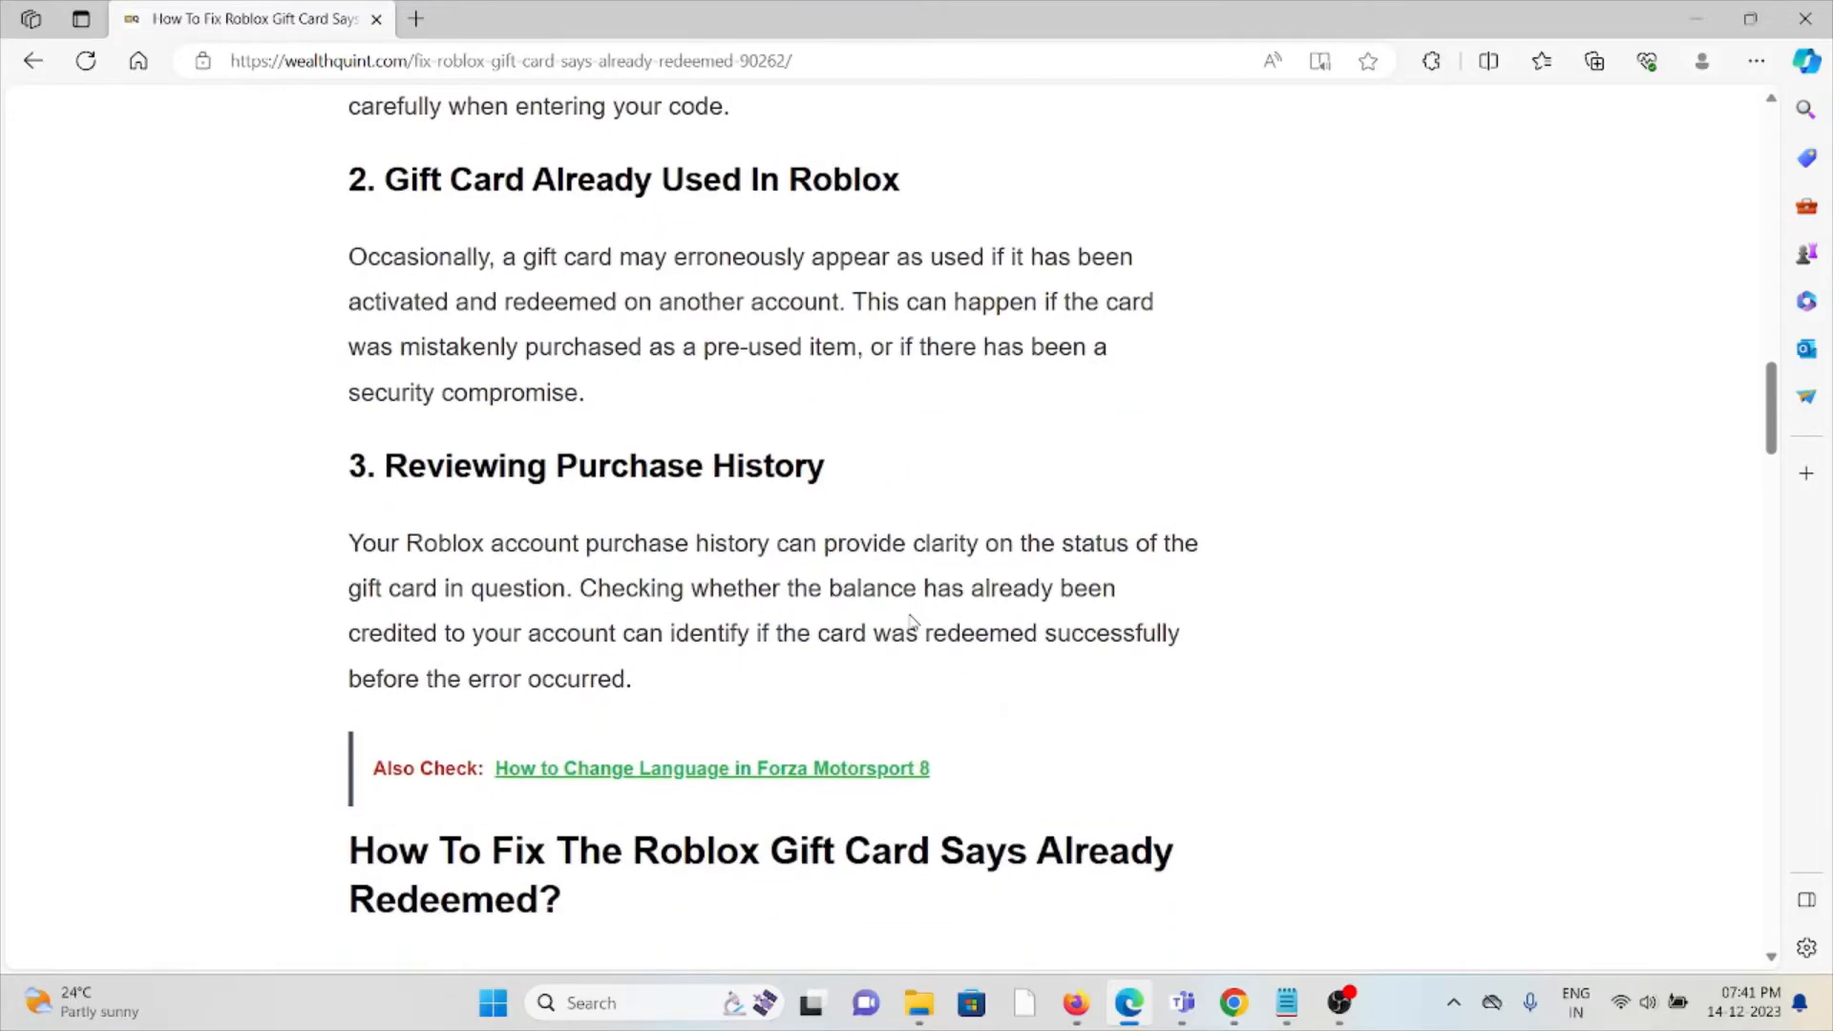
scroll("down", 3)
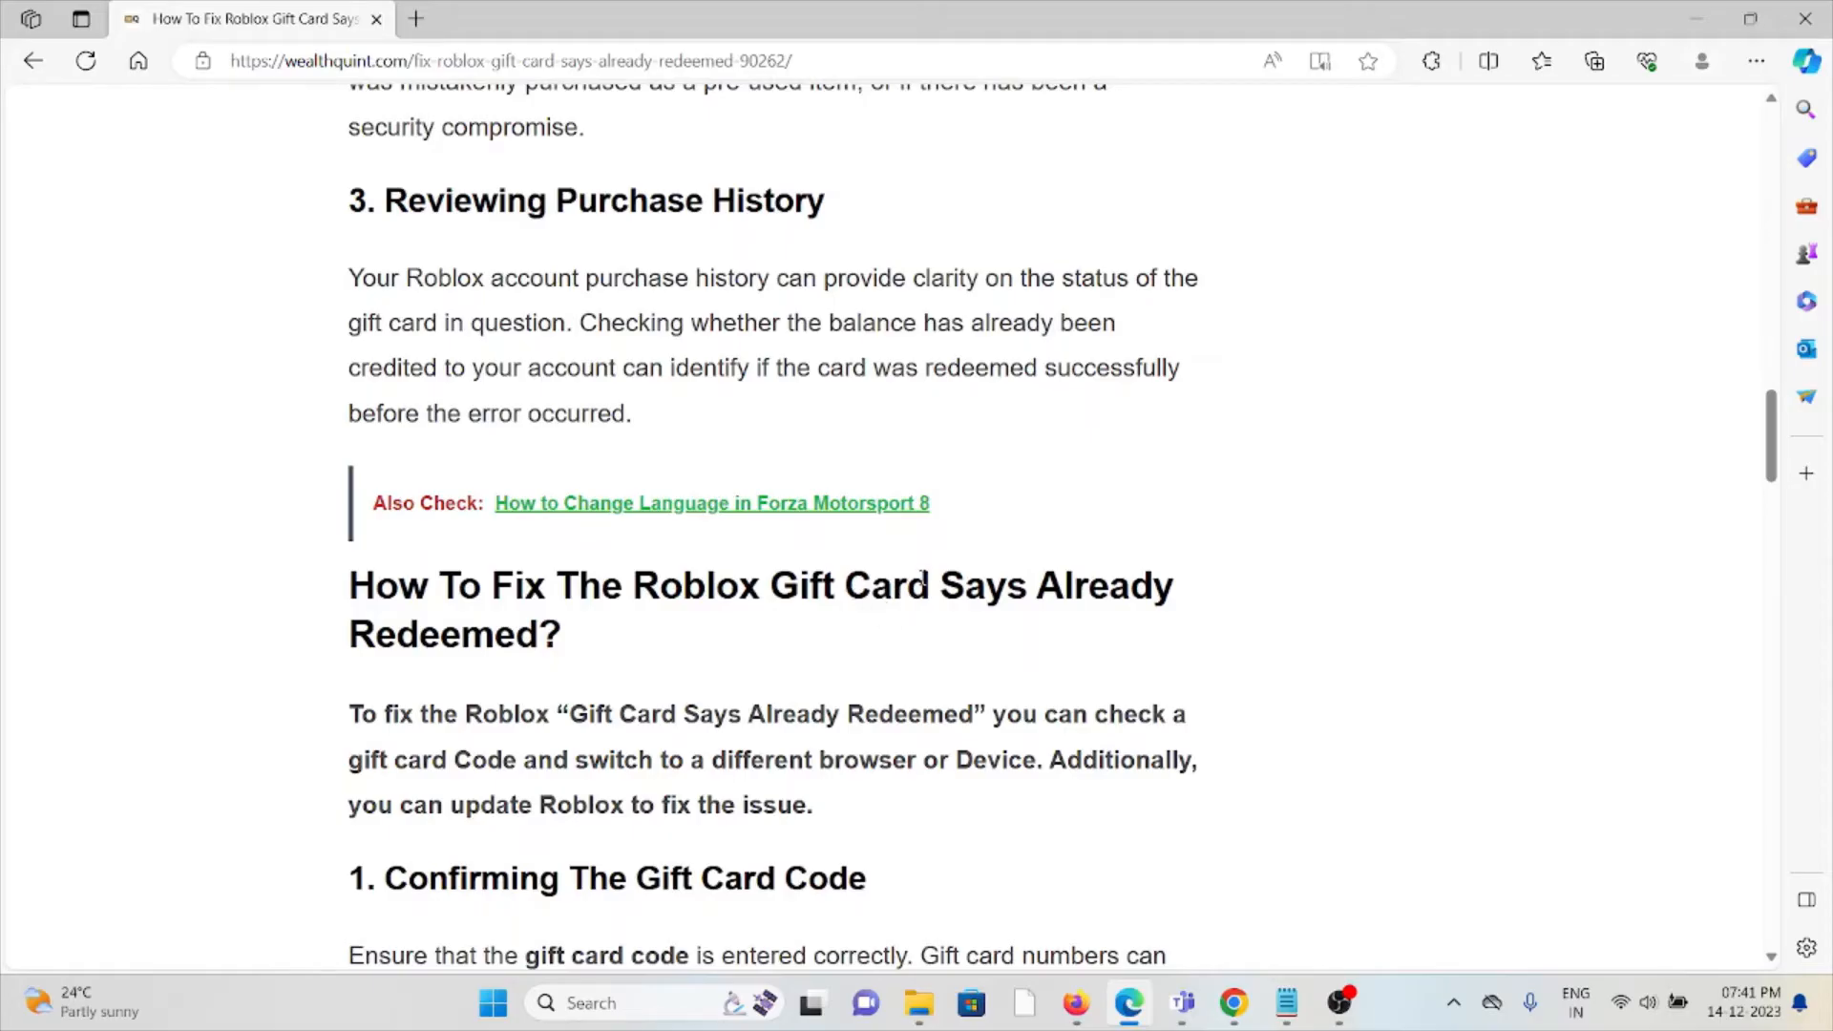
scroll("down", 3)
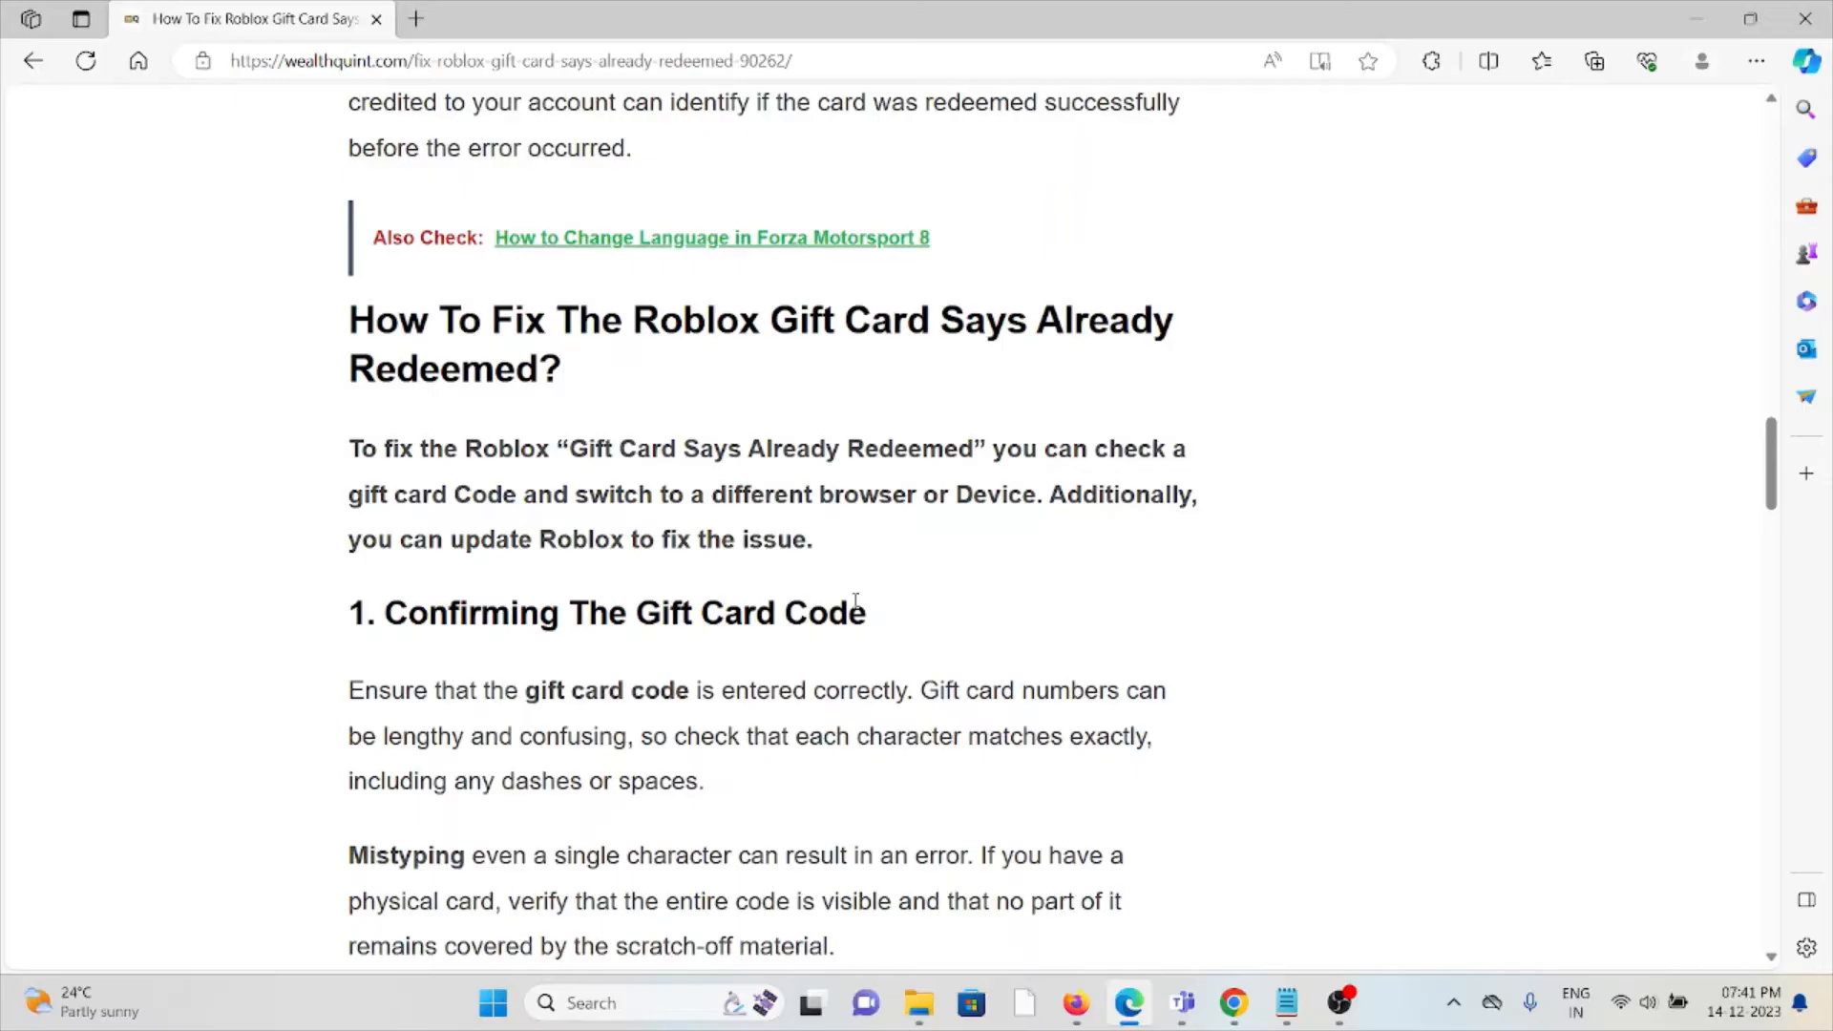
scroll("down", 3)
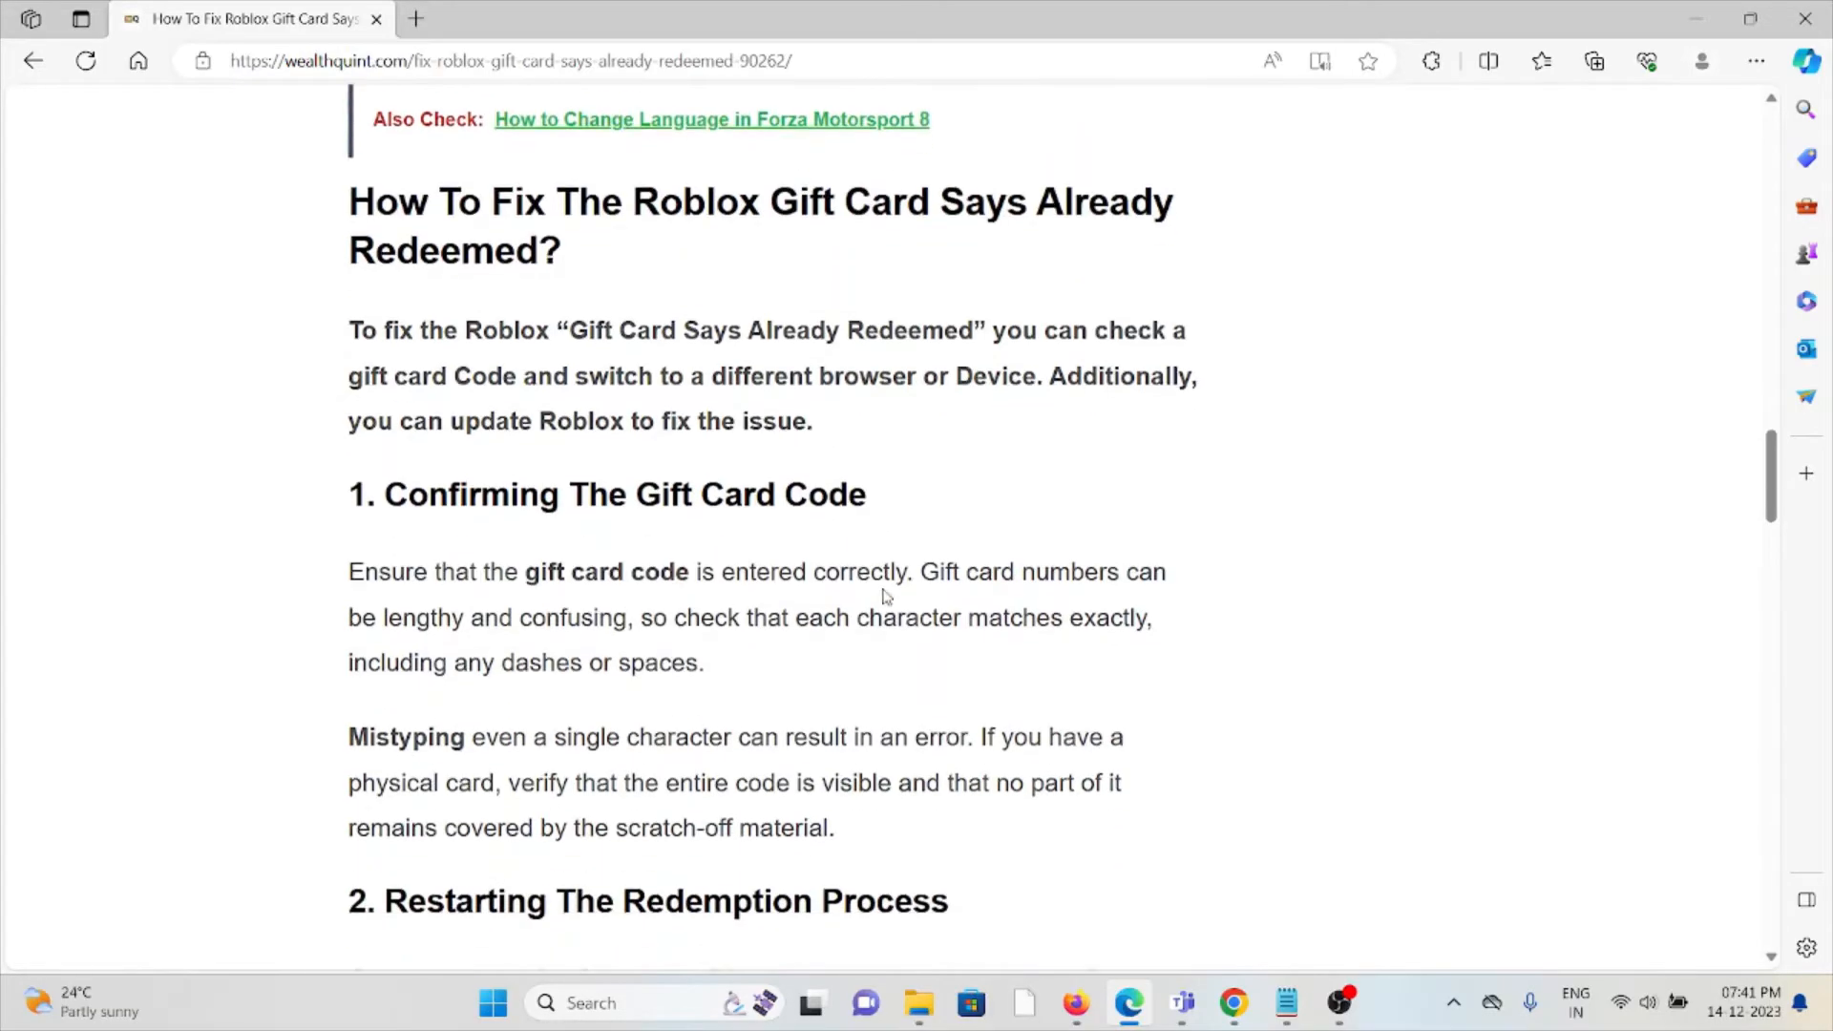
scroll("down", 3)
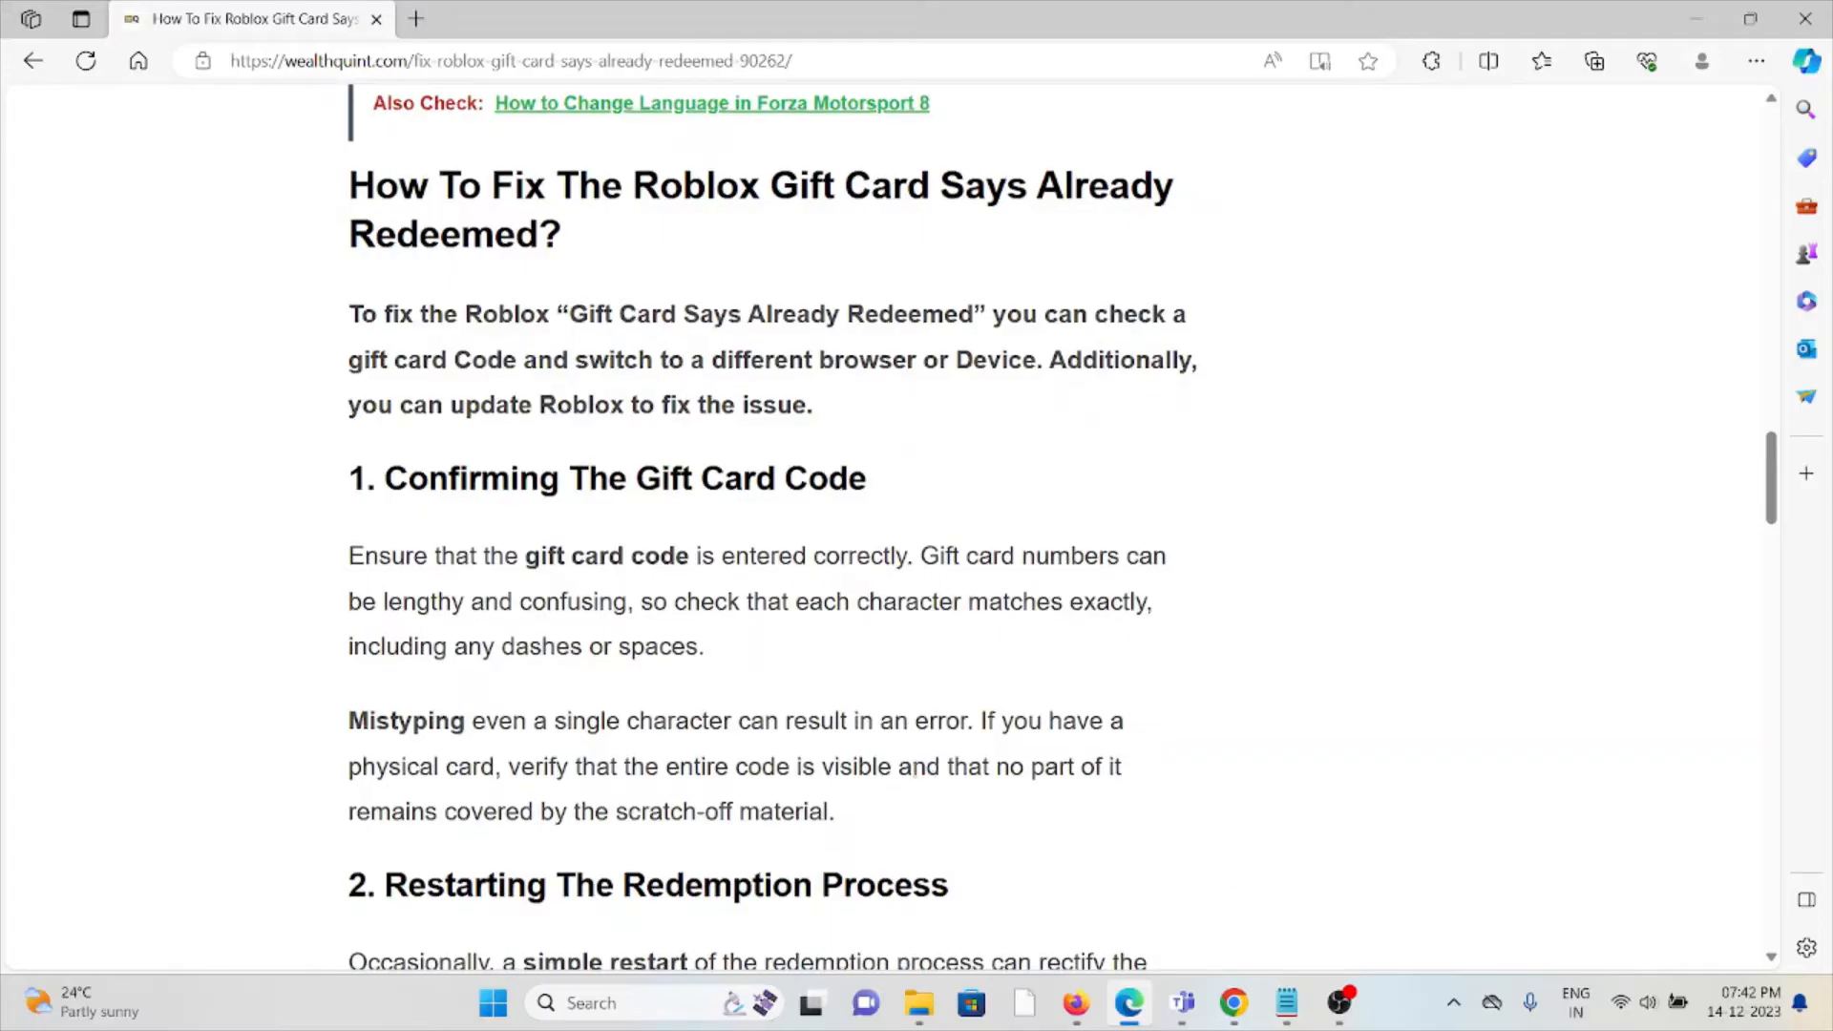
scroll("down", 3)
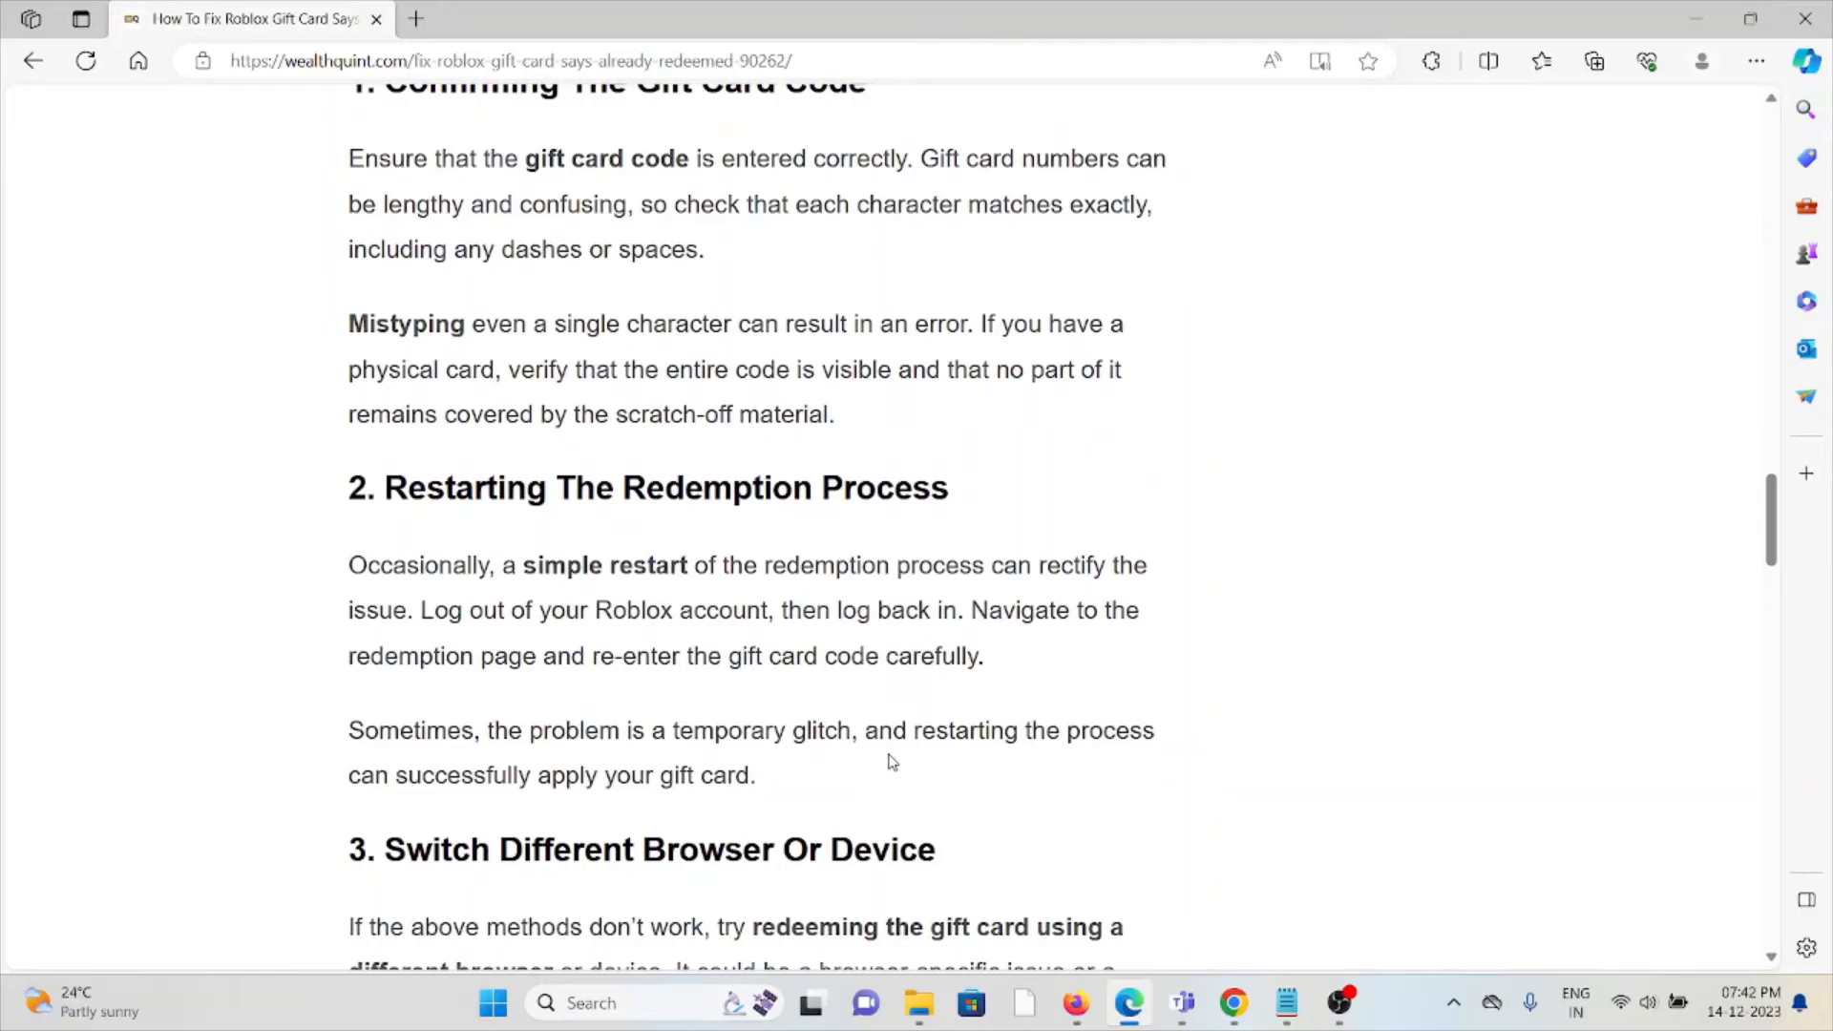
mouse_move(894, 723)
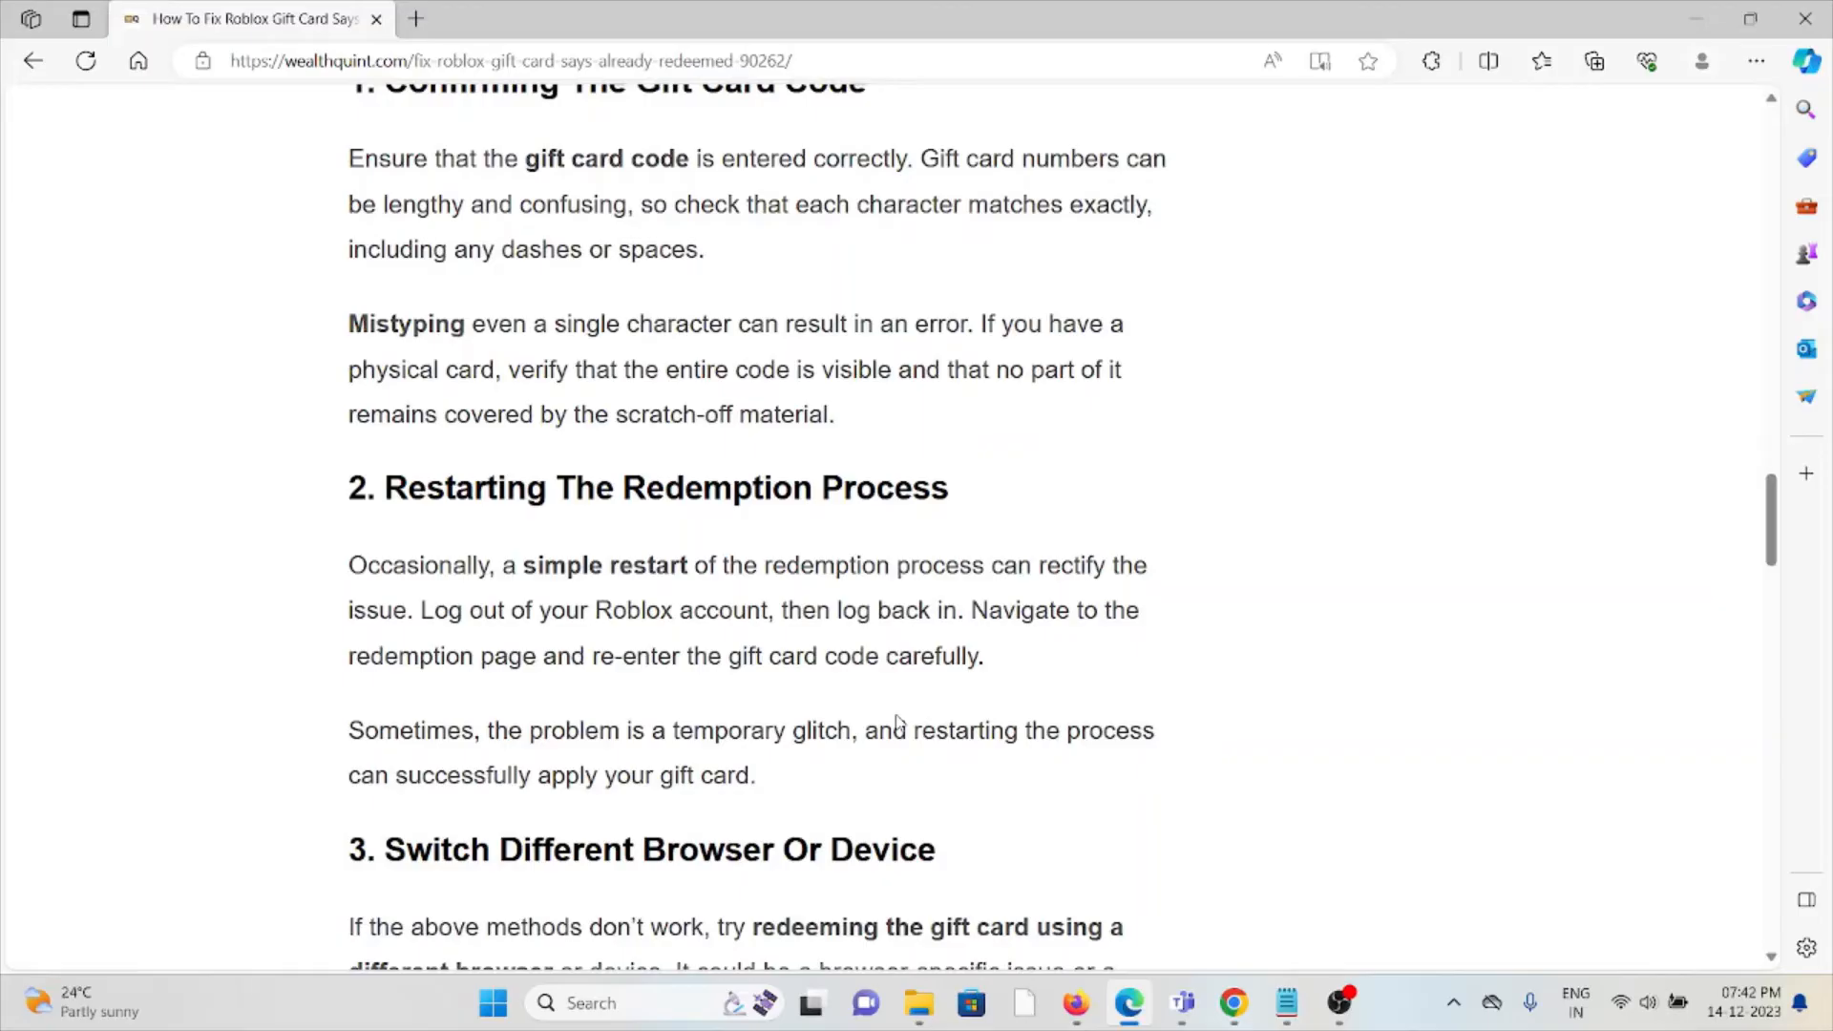
mouse_move(897, 722)
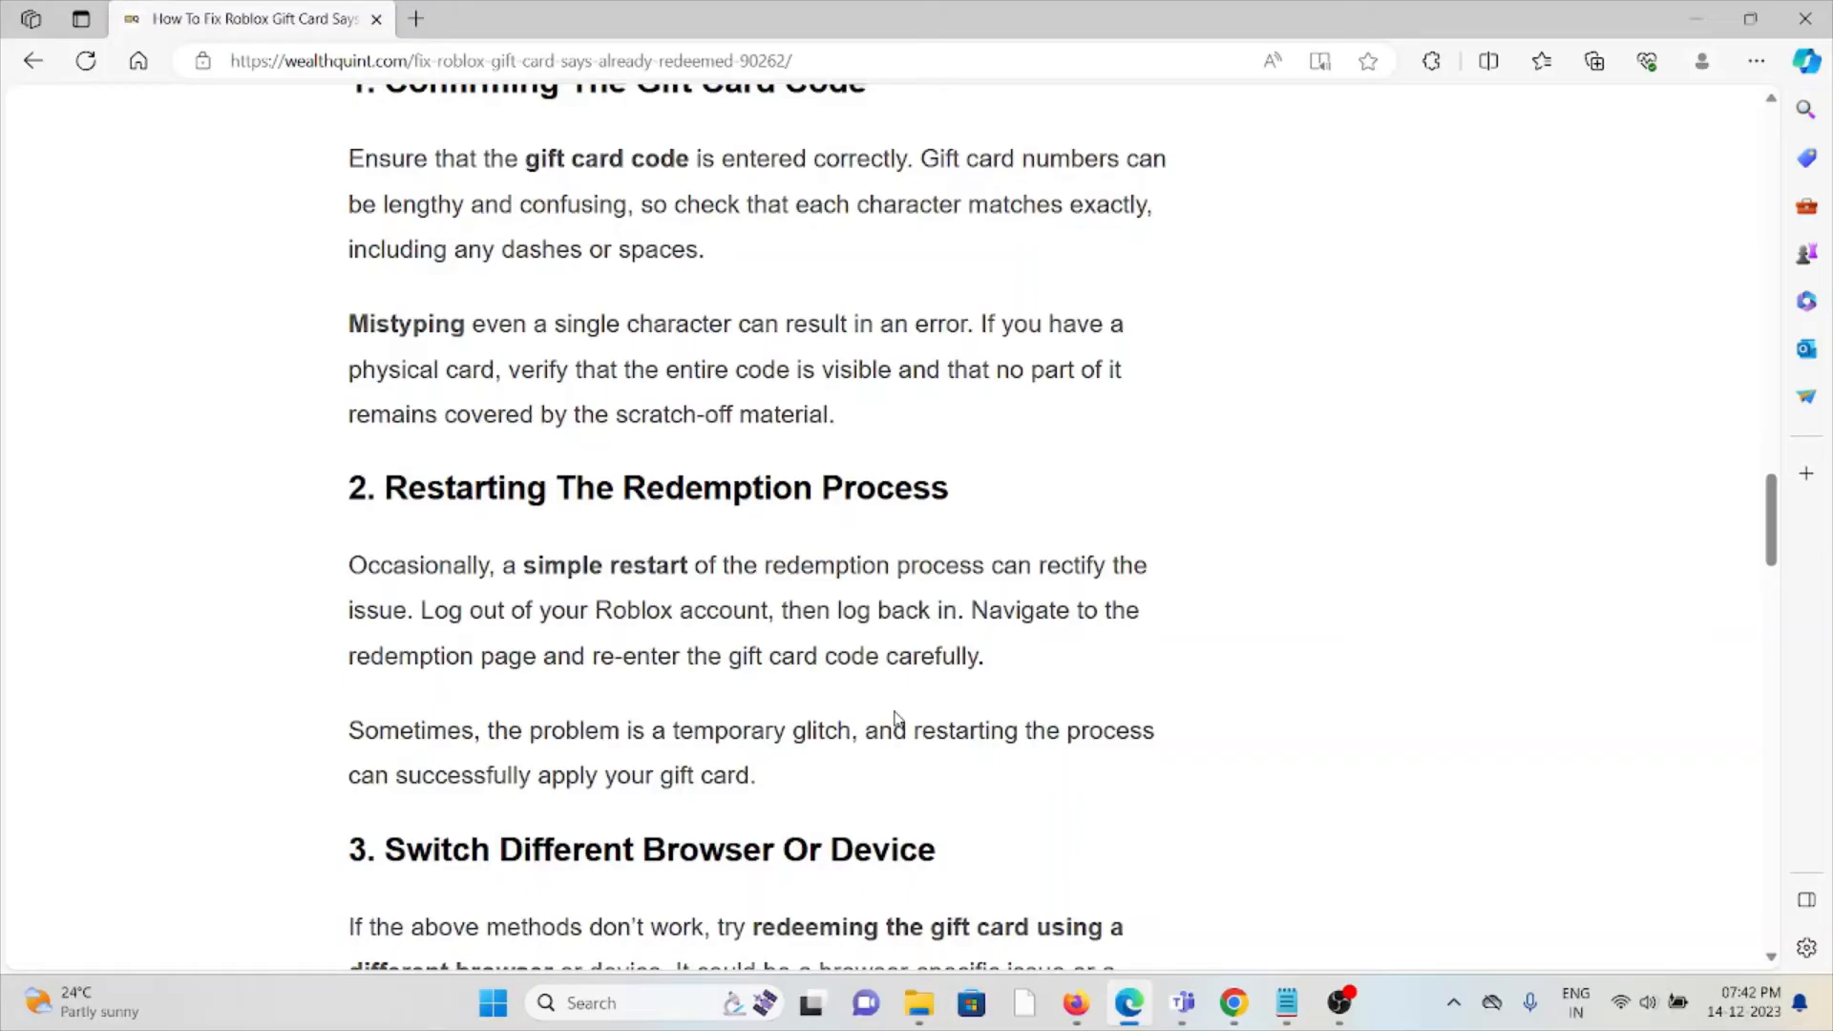
mouse_move(556, 815)
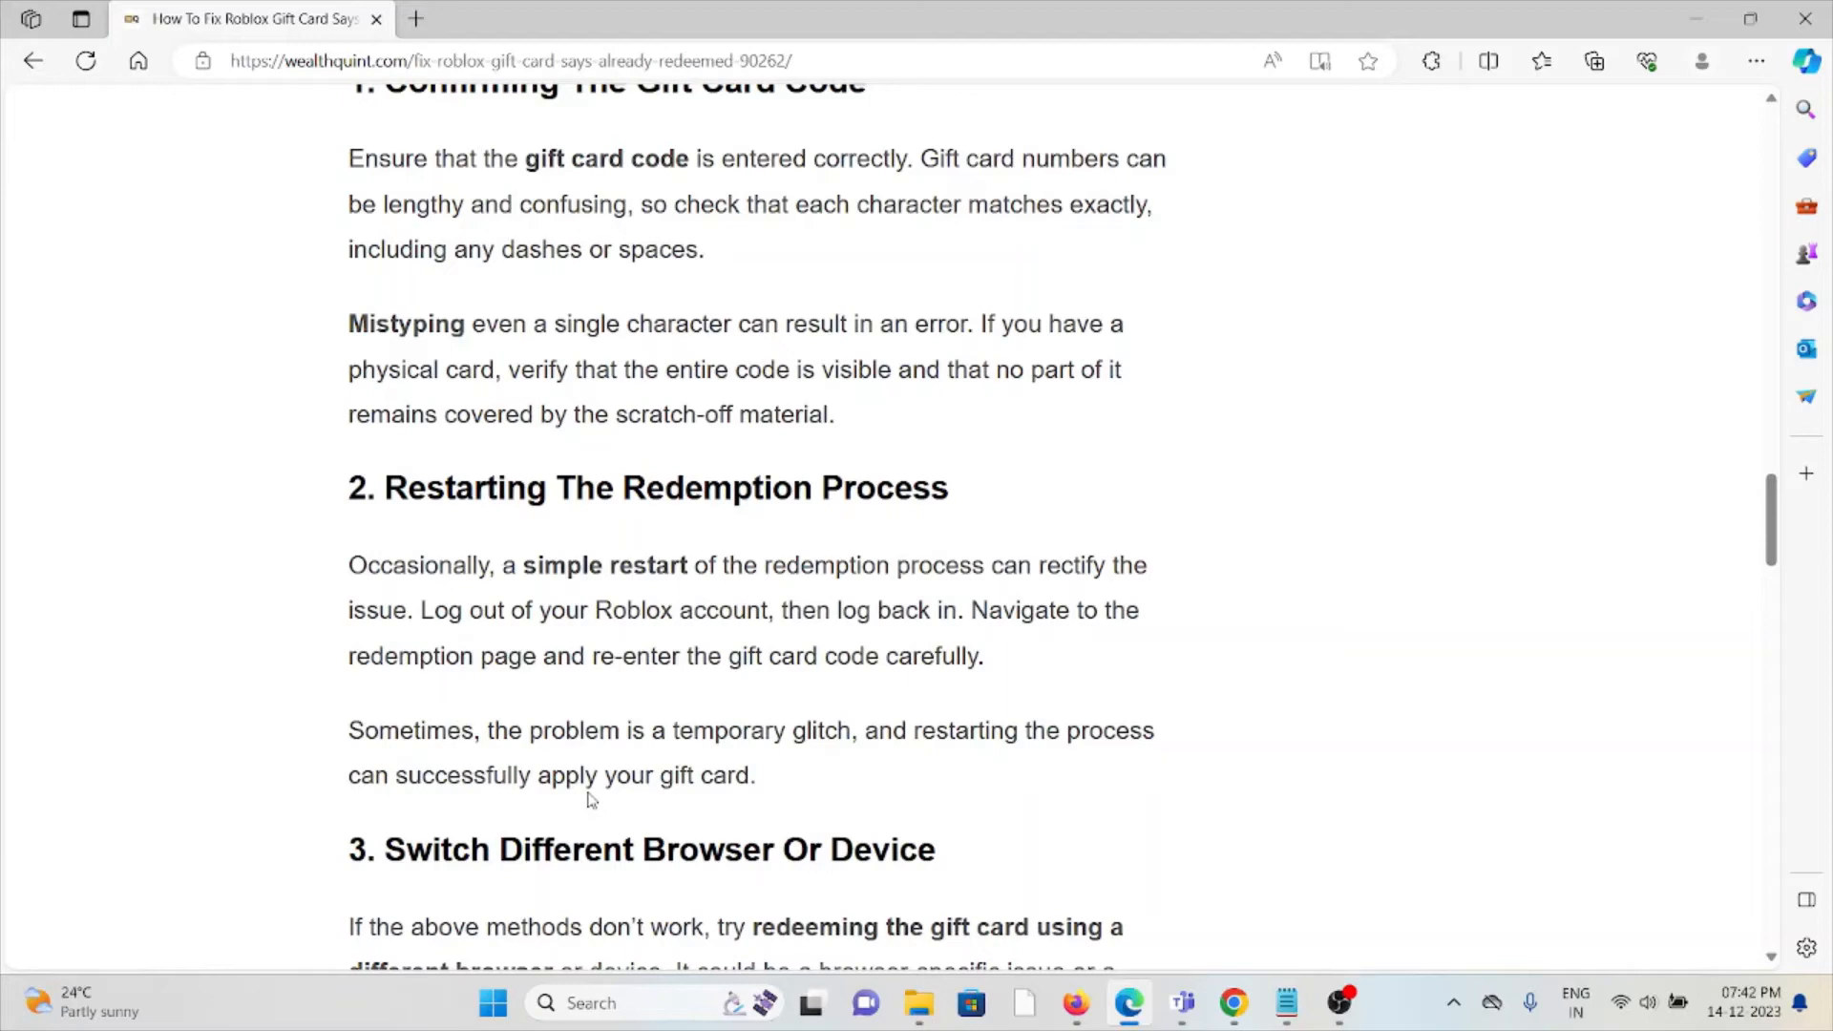
mouse_move(559, 767)
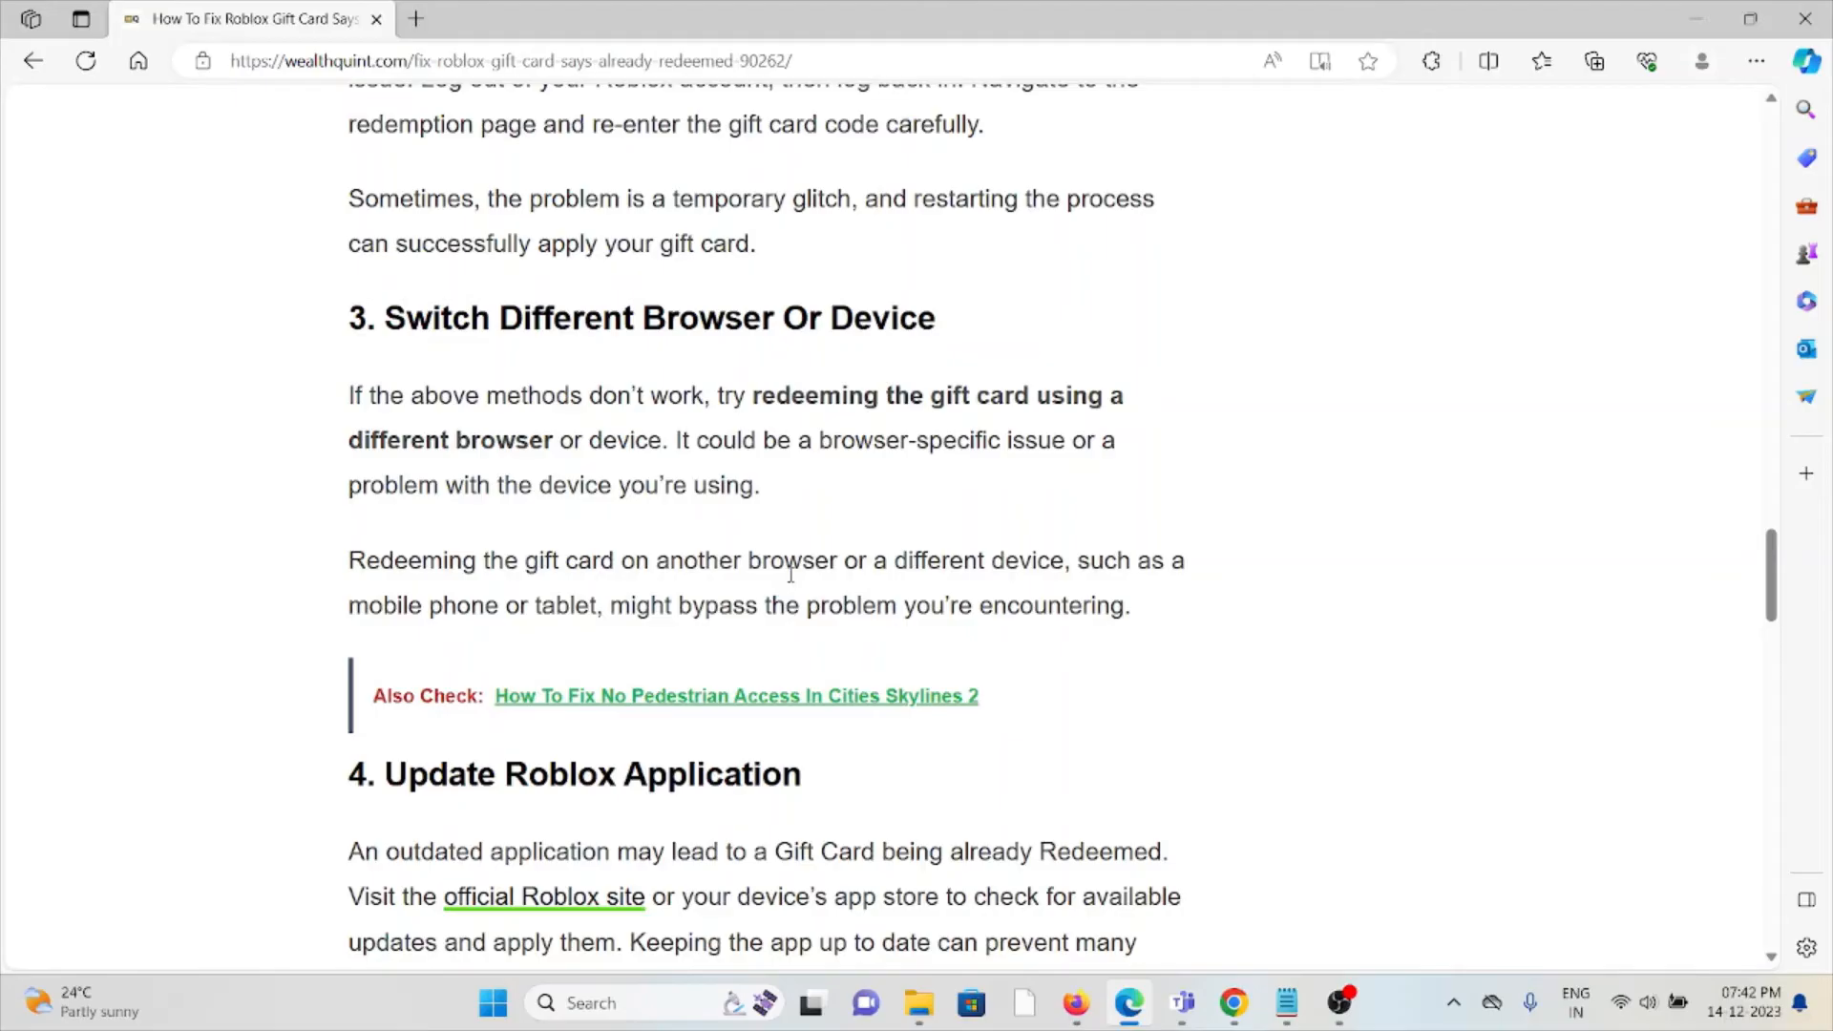
mouse_move(823, 587)
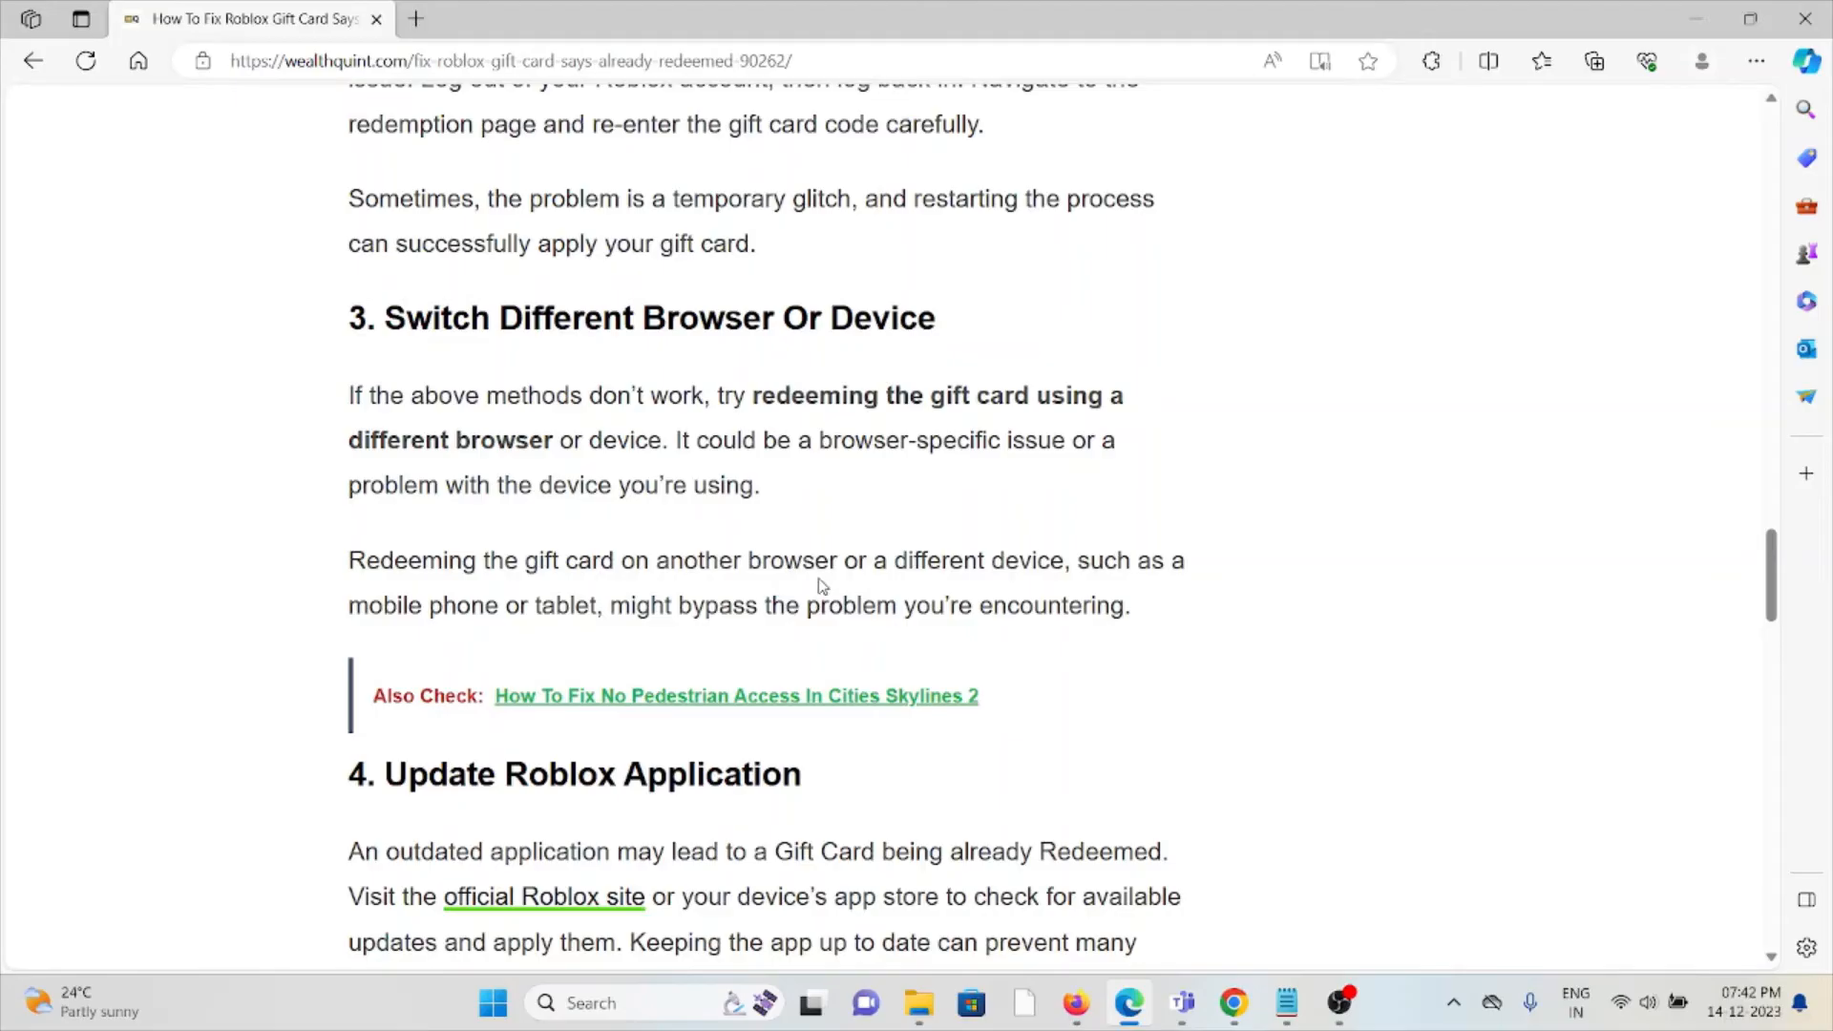
mouse_move(792, 596)
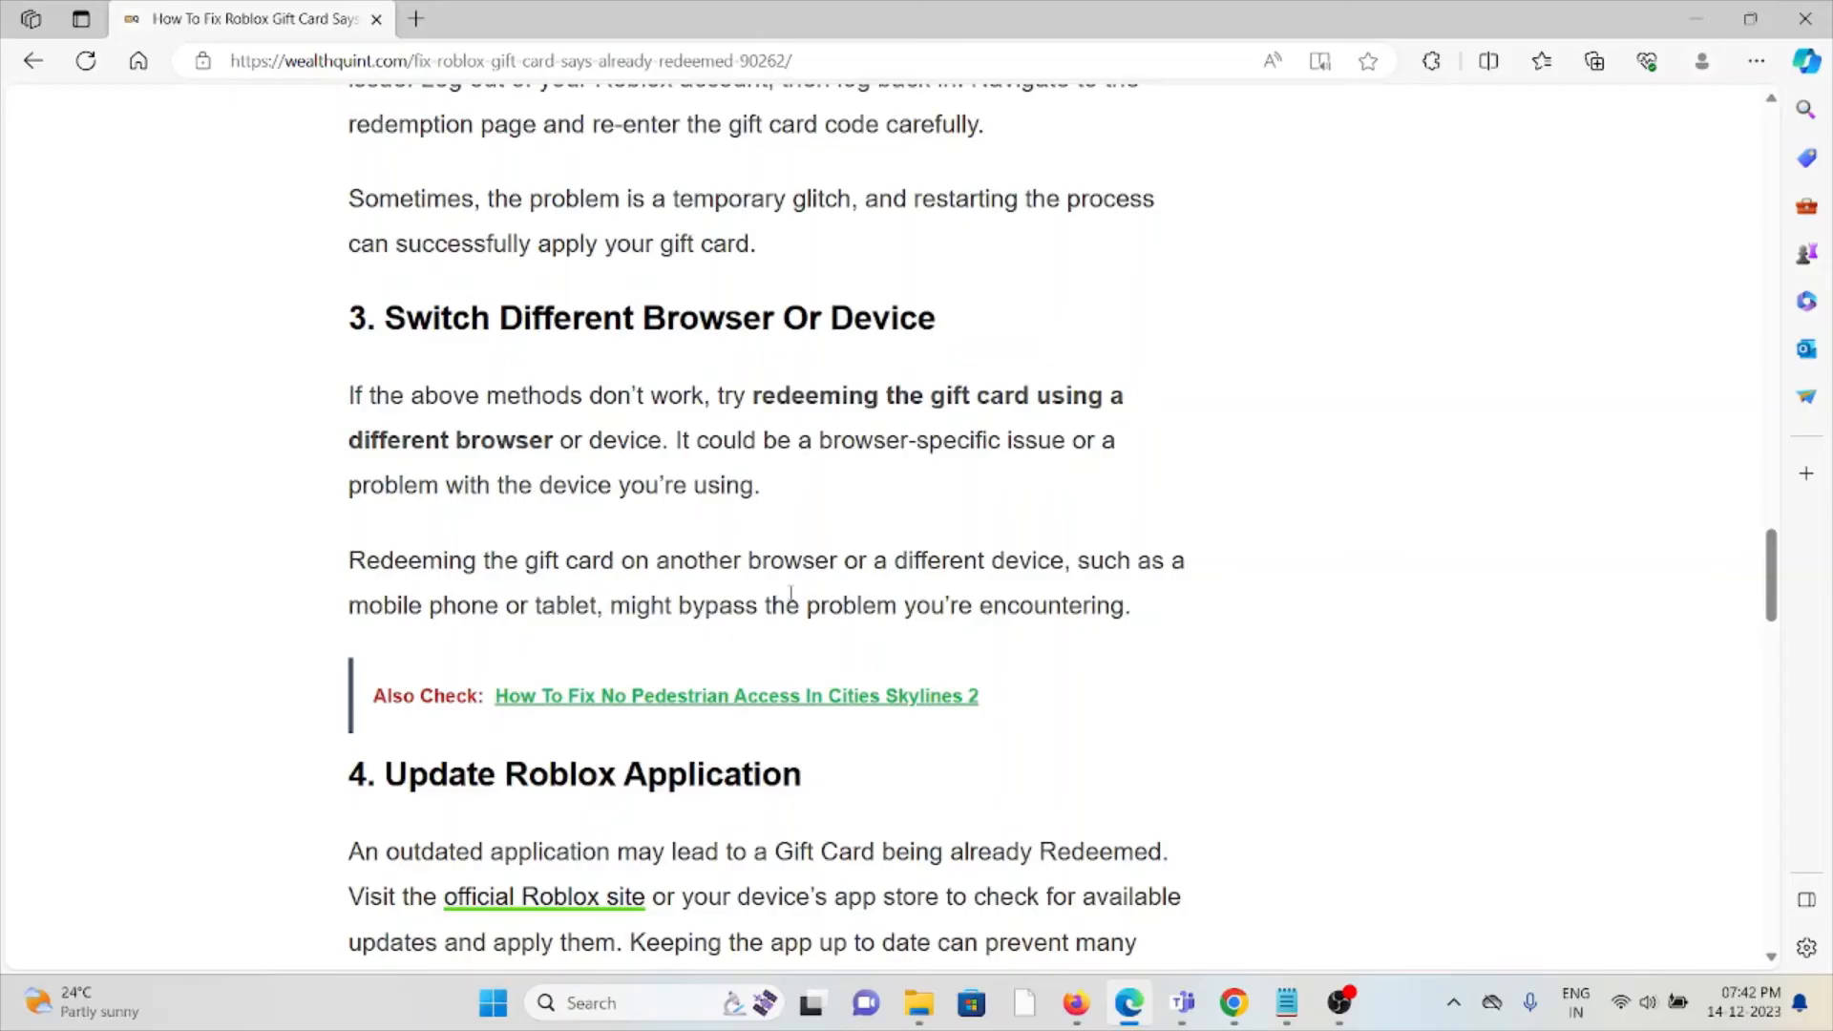
scroll("down", 3)
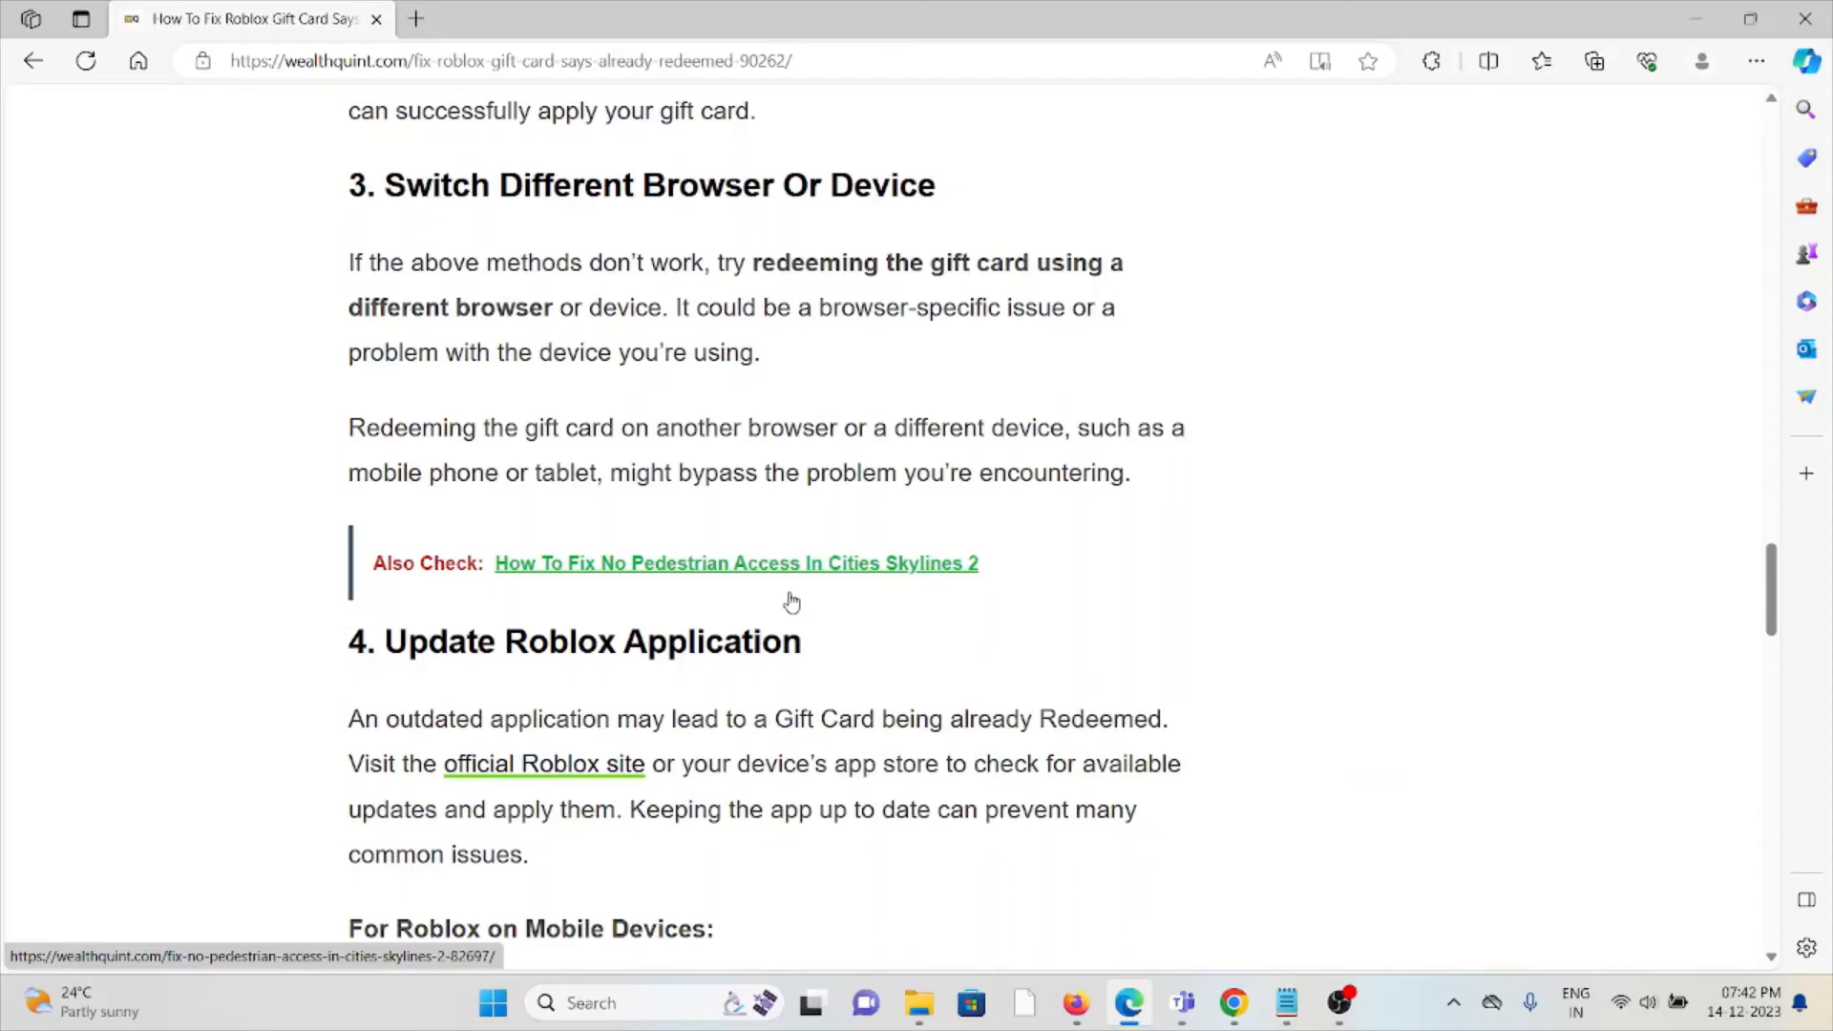
scroll("down", 3)
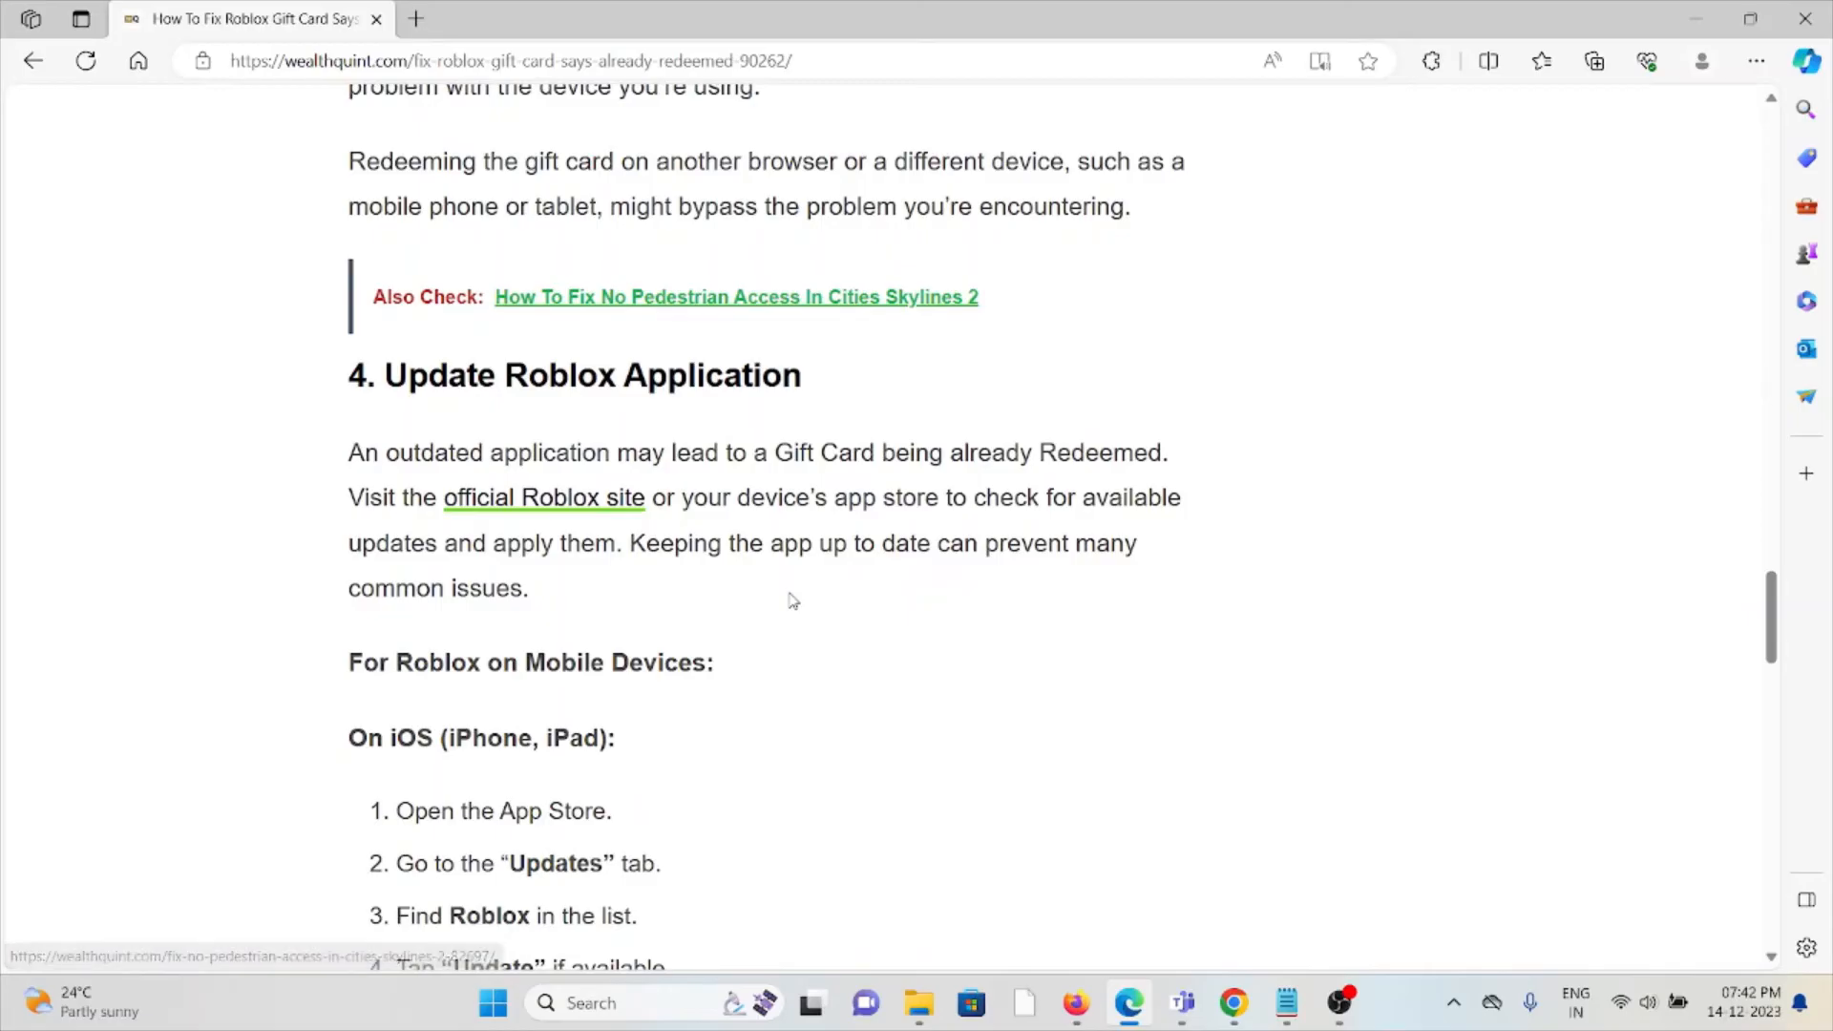
scroll("down", 3)
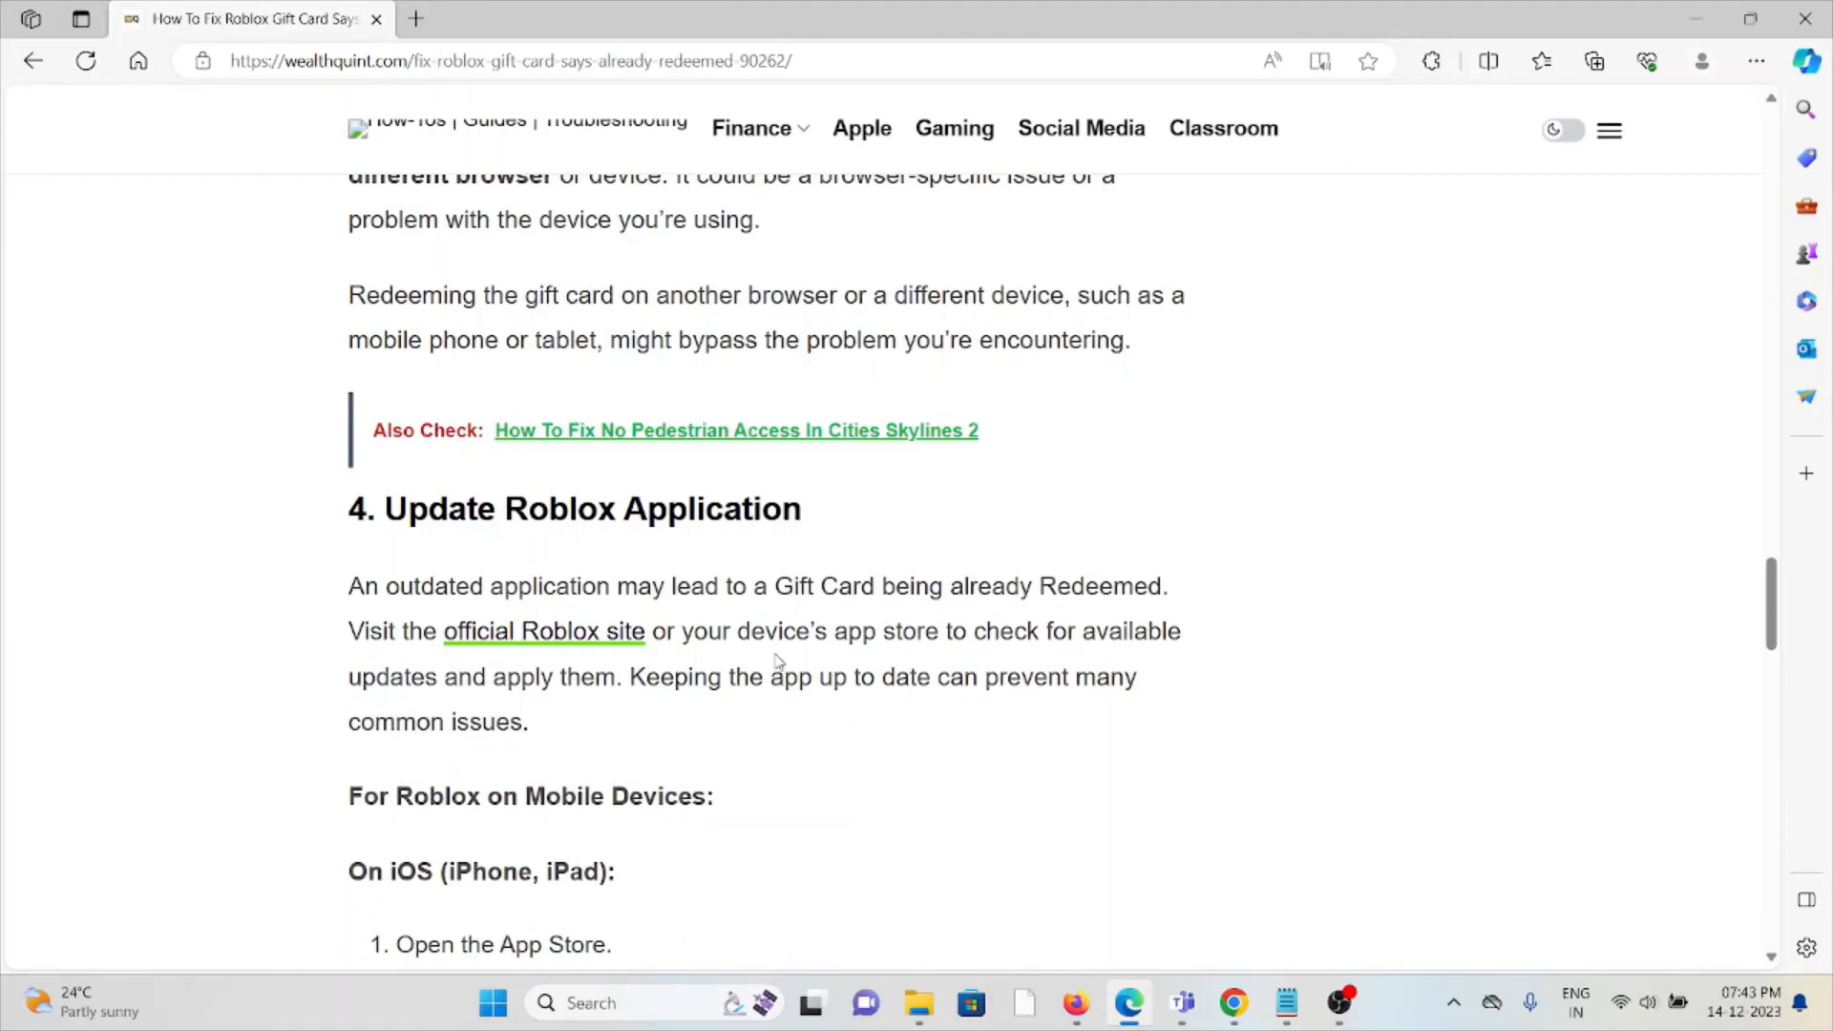
scroll("down", 3)
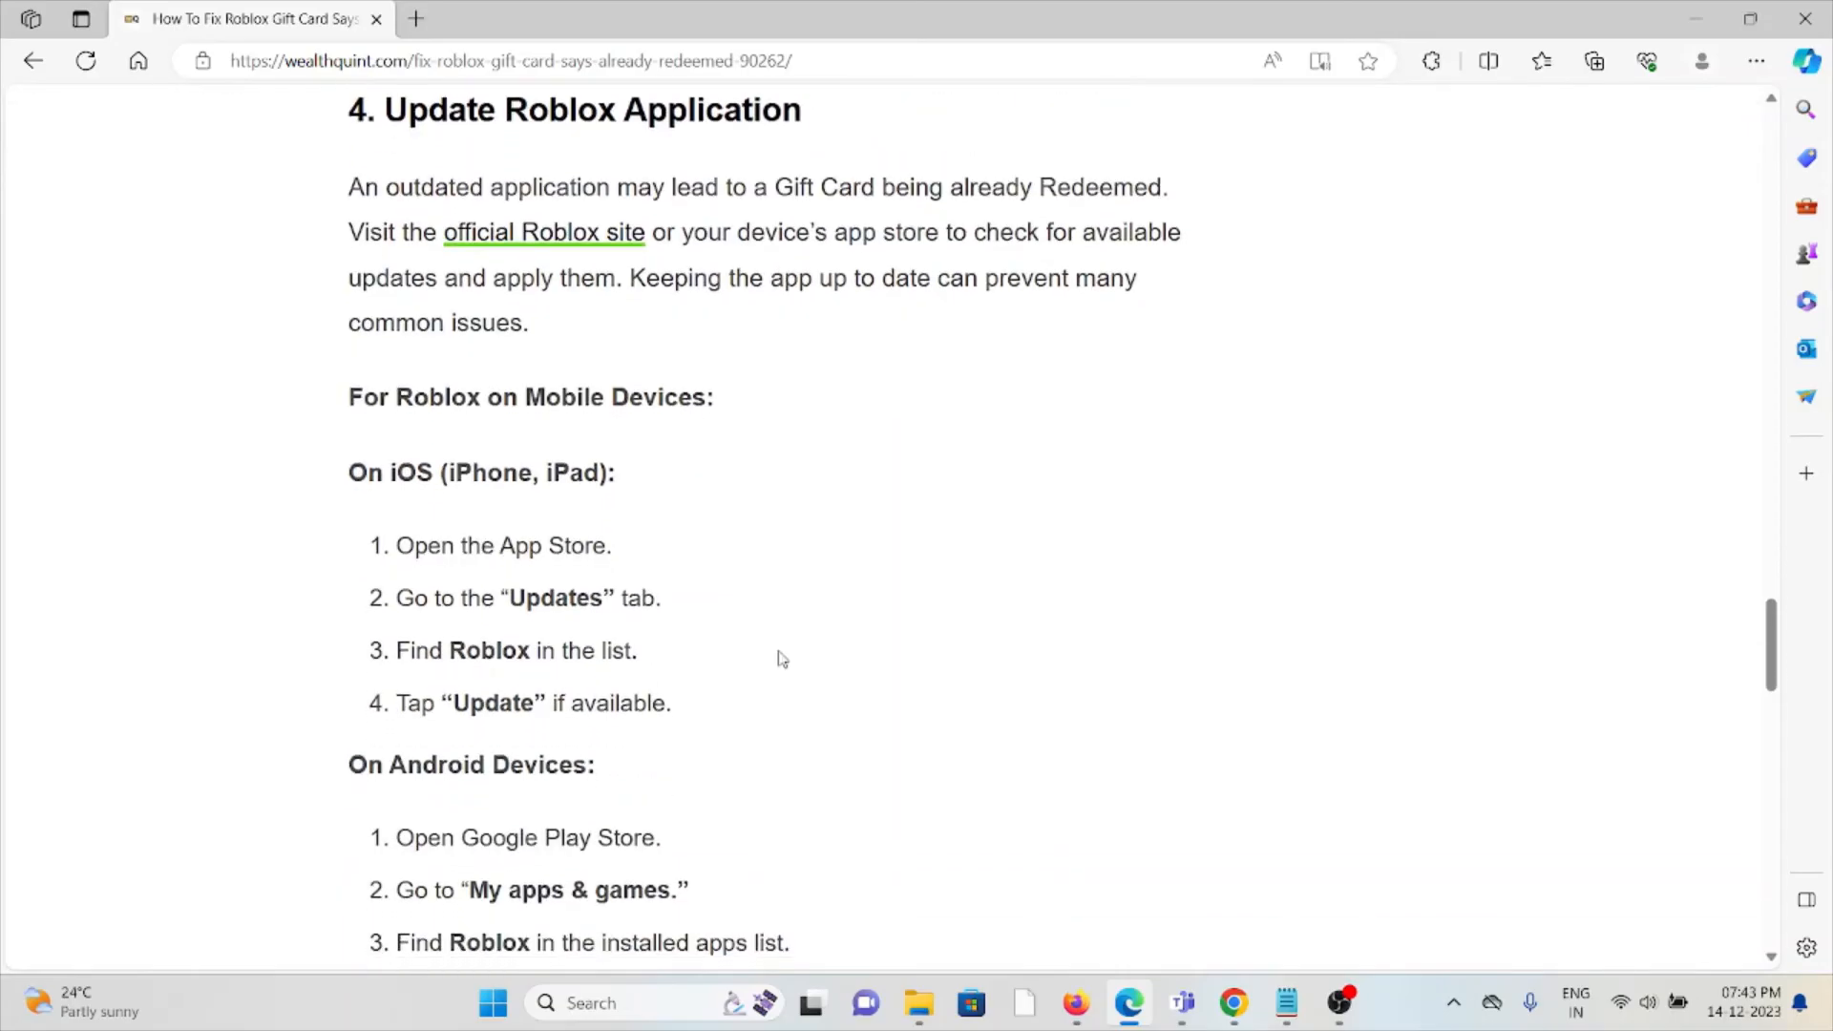
scroll("down", 3)
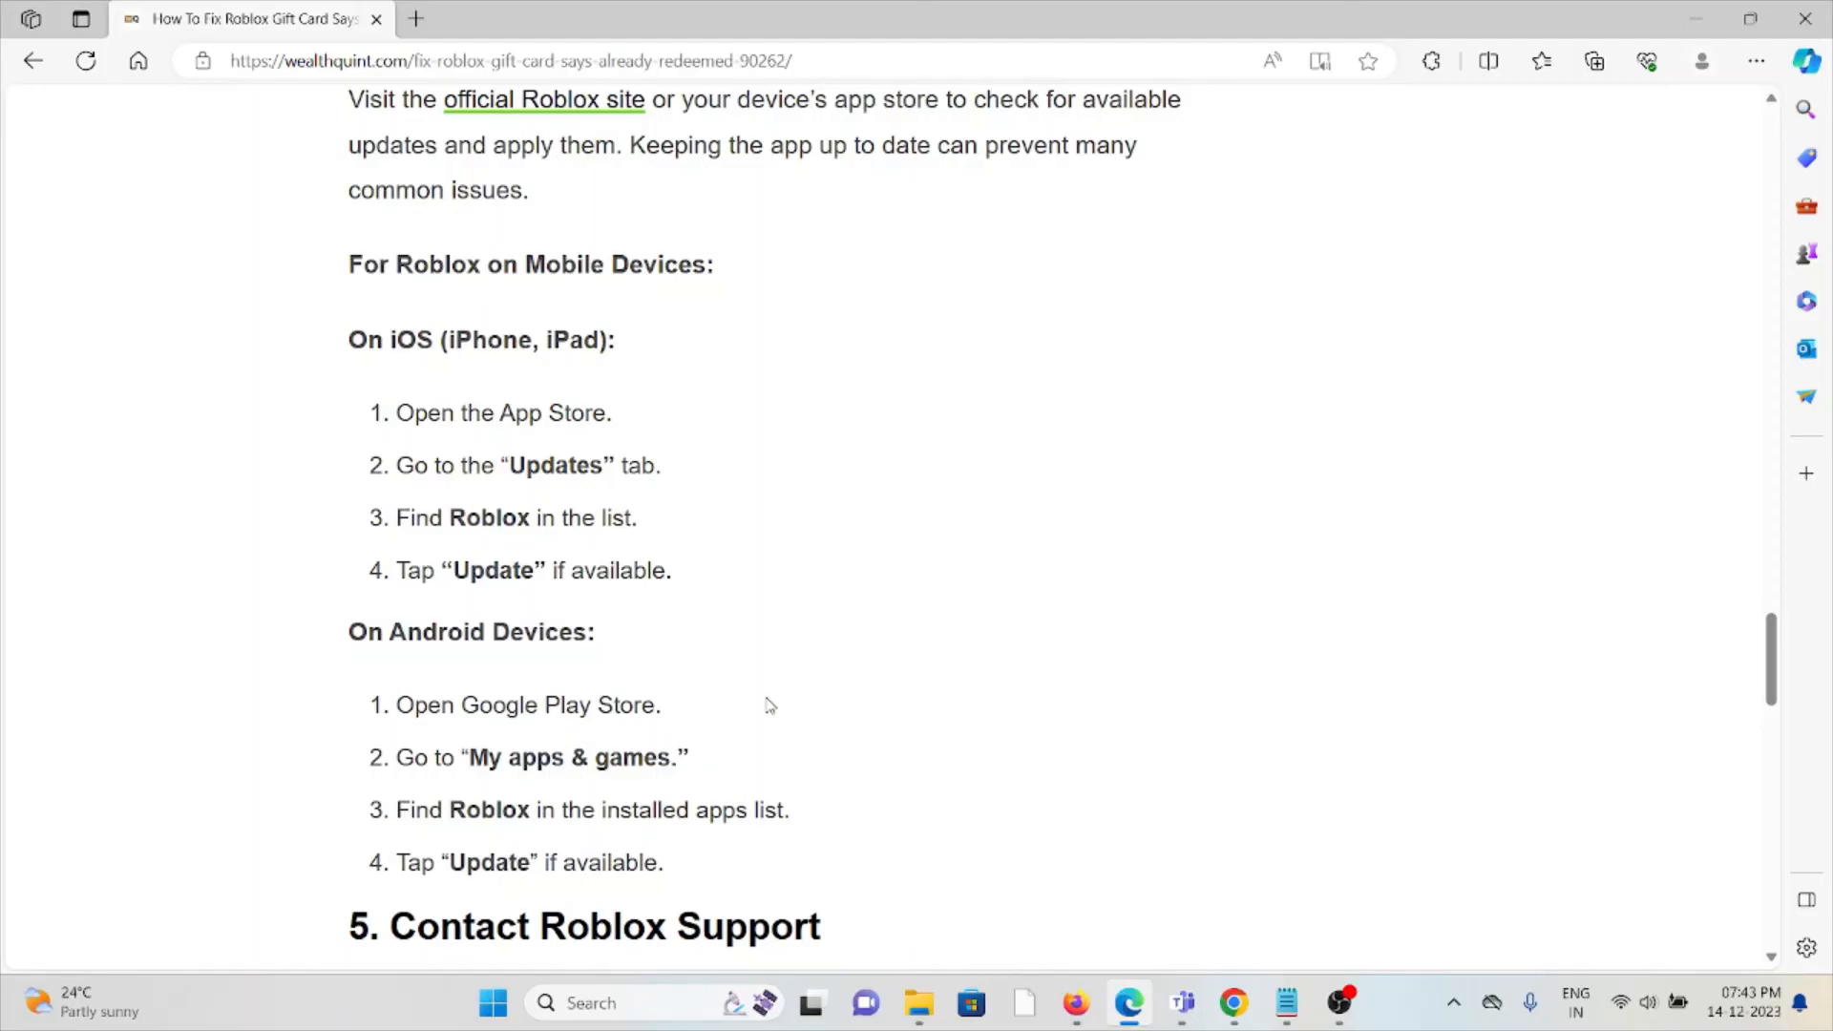
scroll("down", 3)
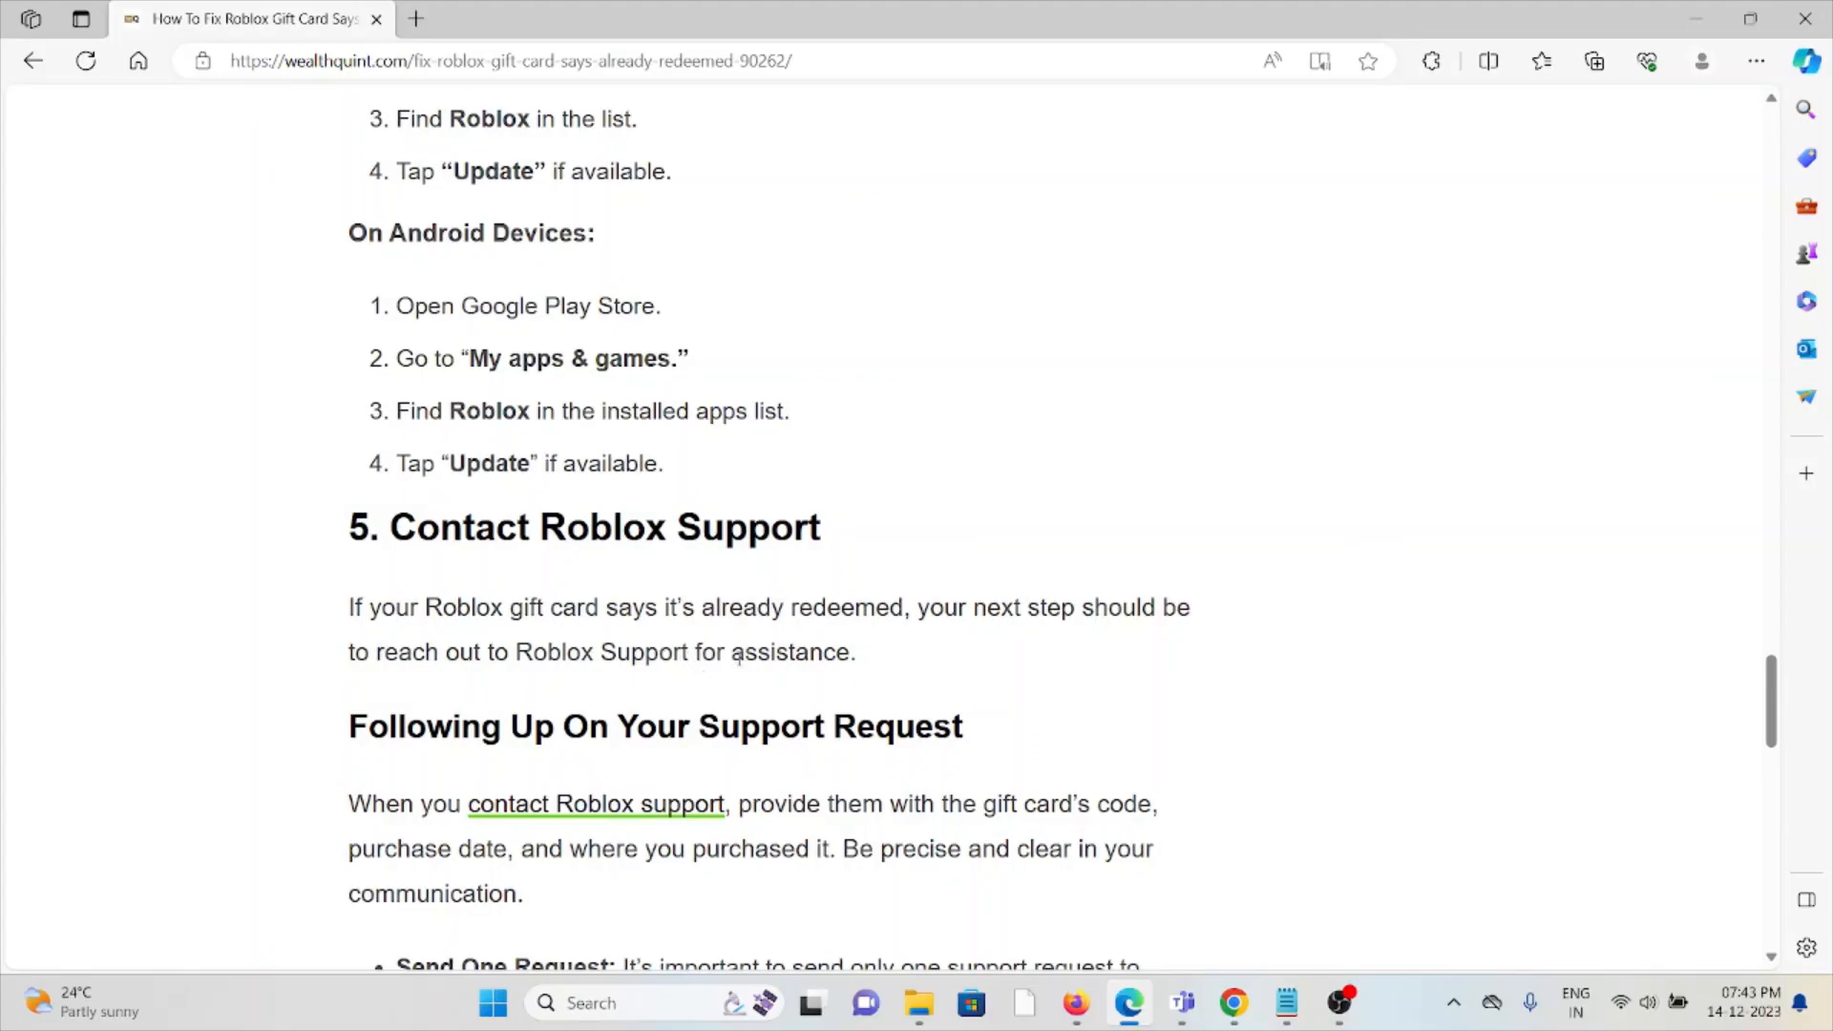
mouse_move(885, 662)
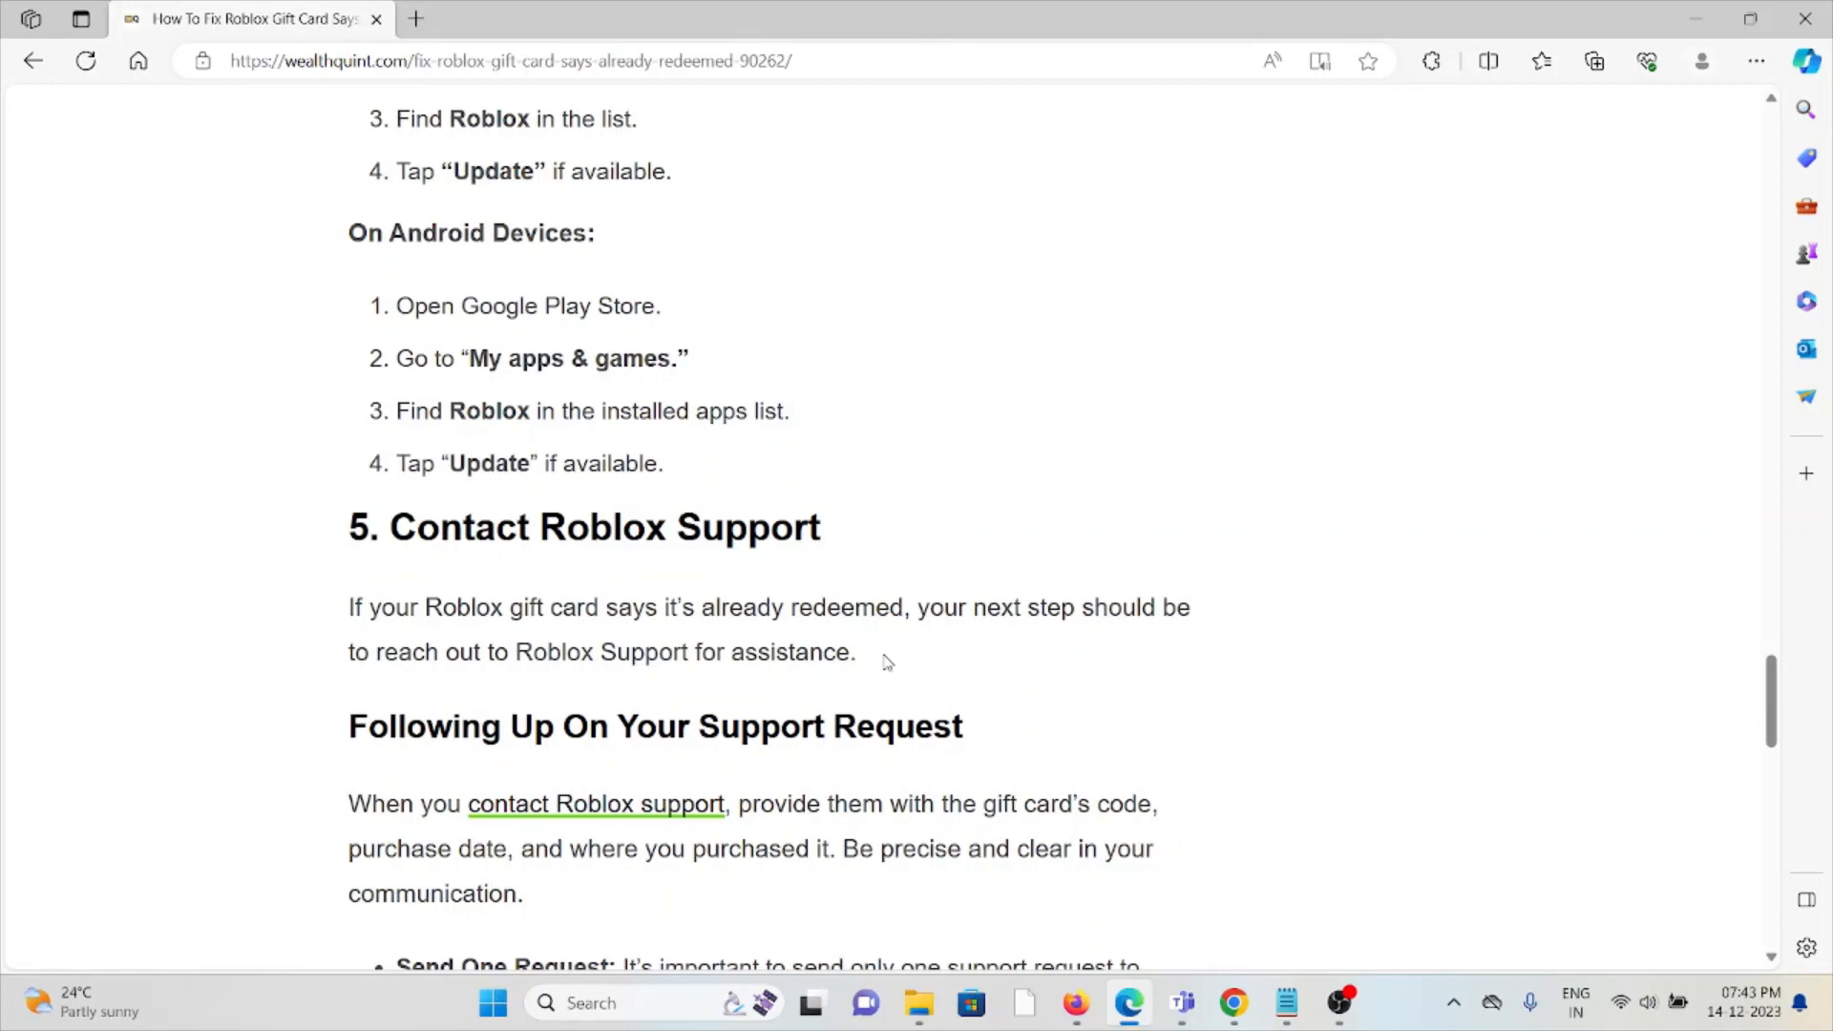
mouse_move(869, 675)
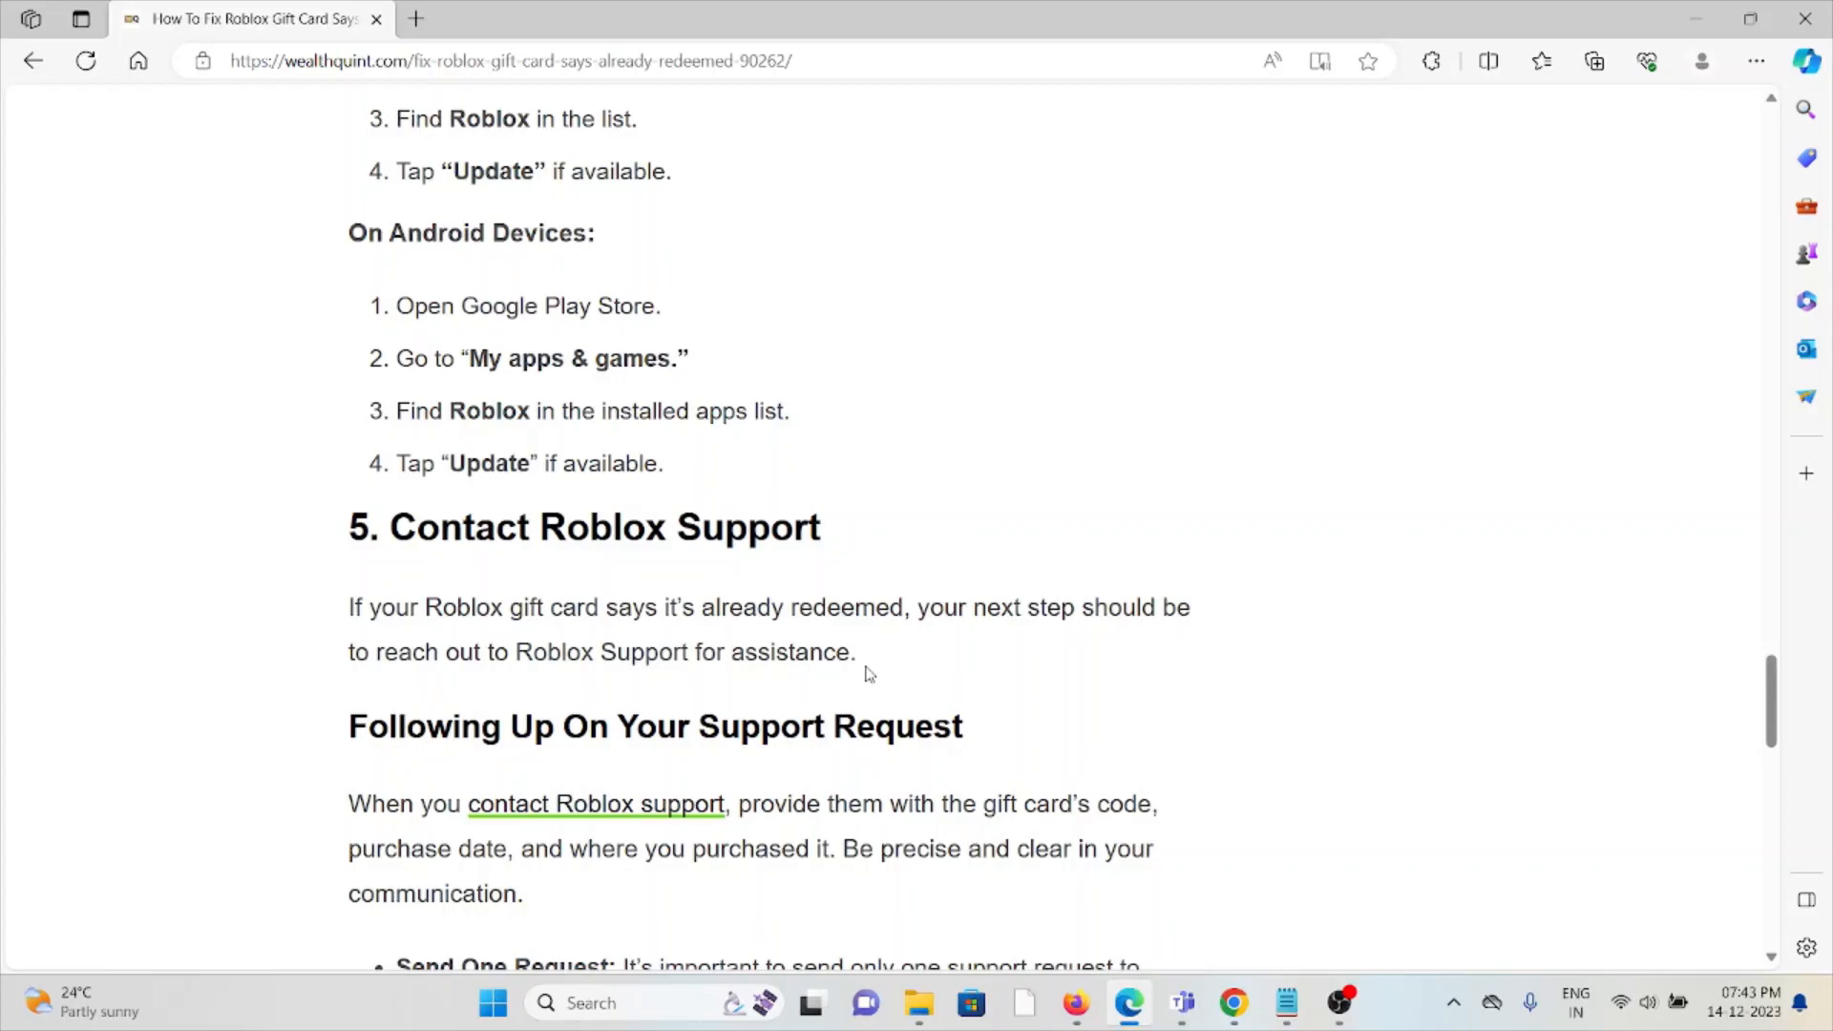
mouse_move(853, 689)
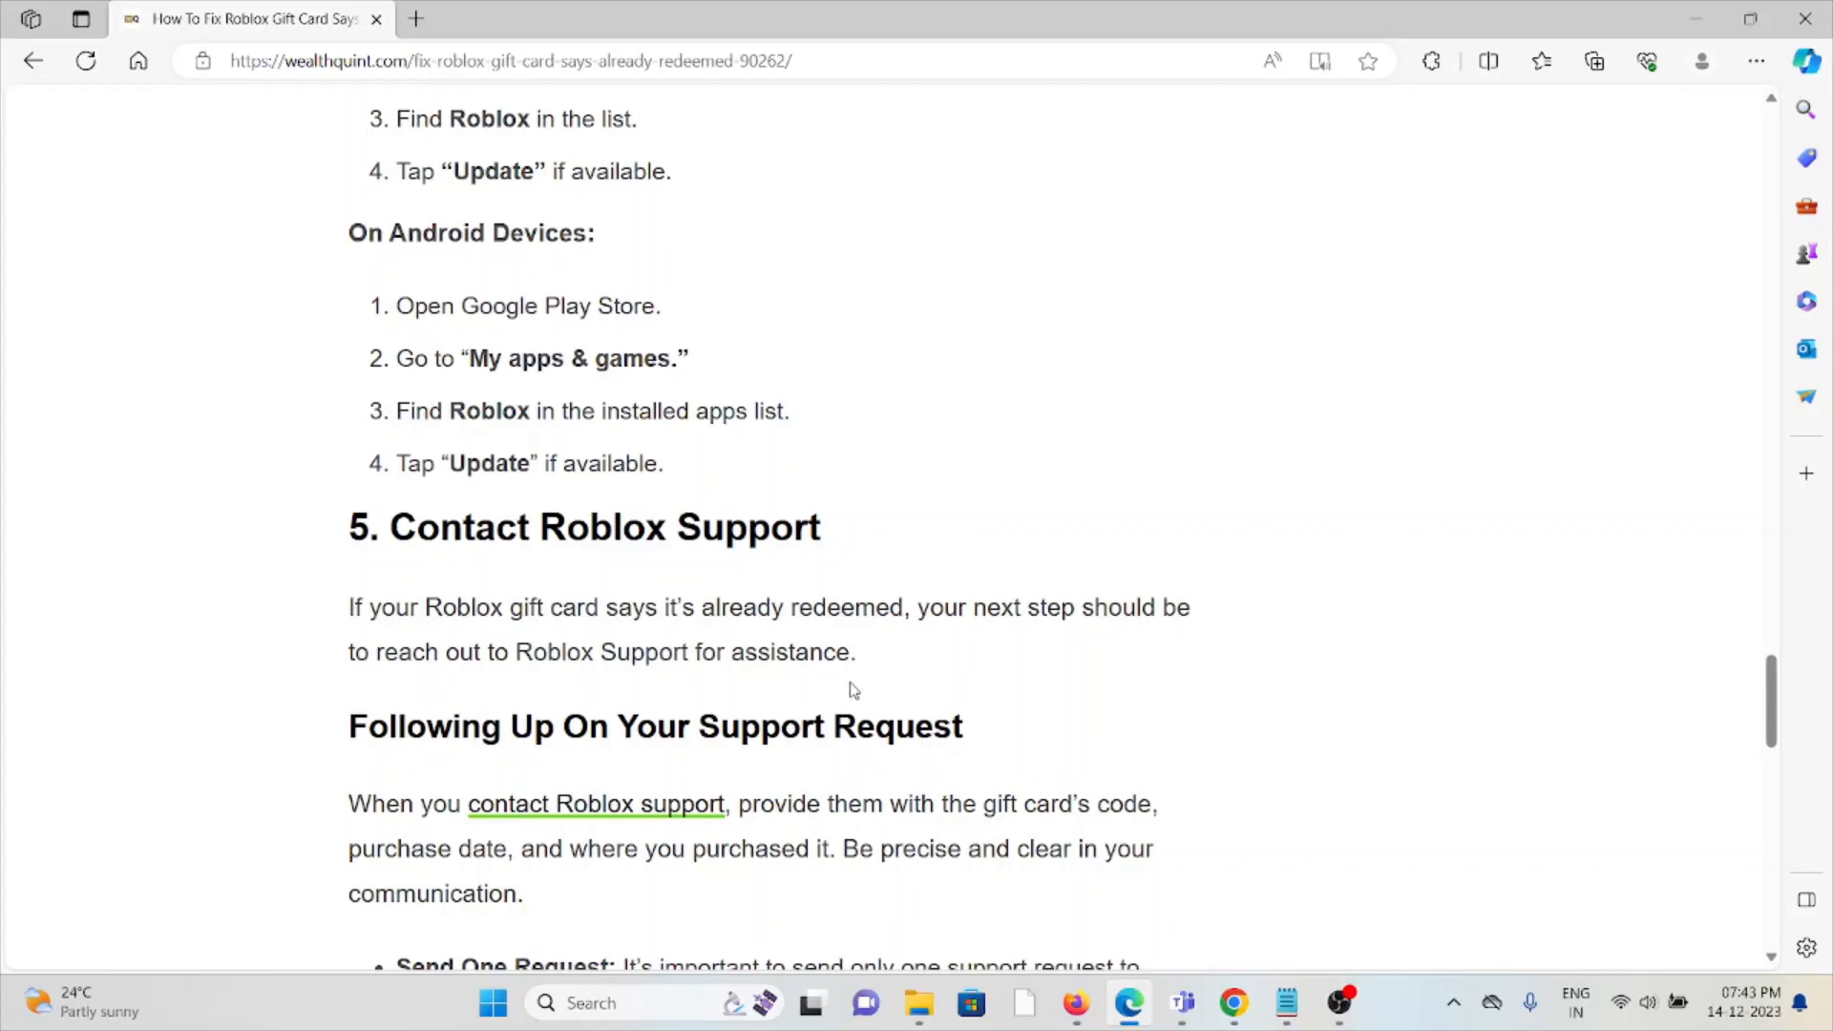